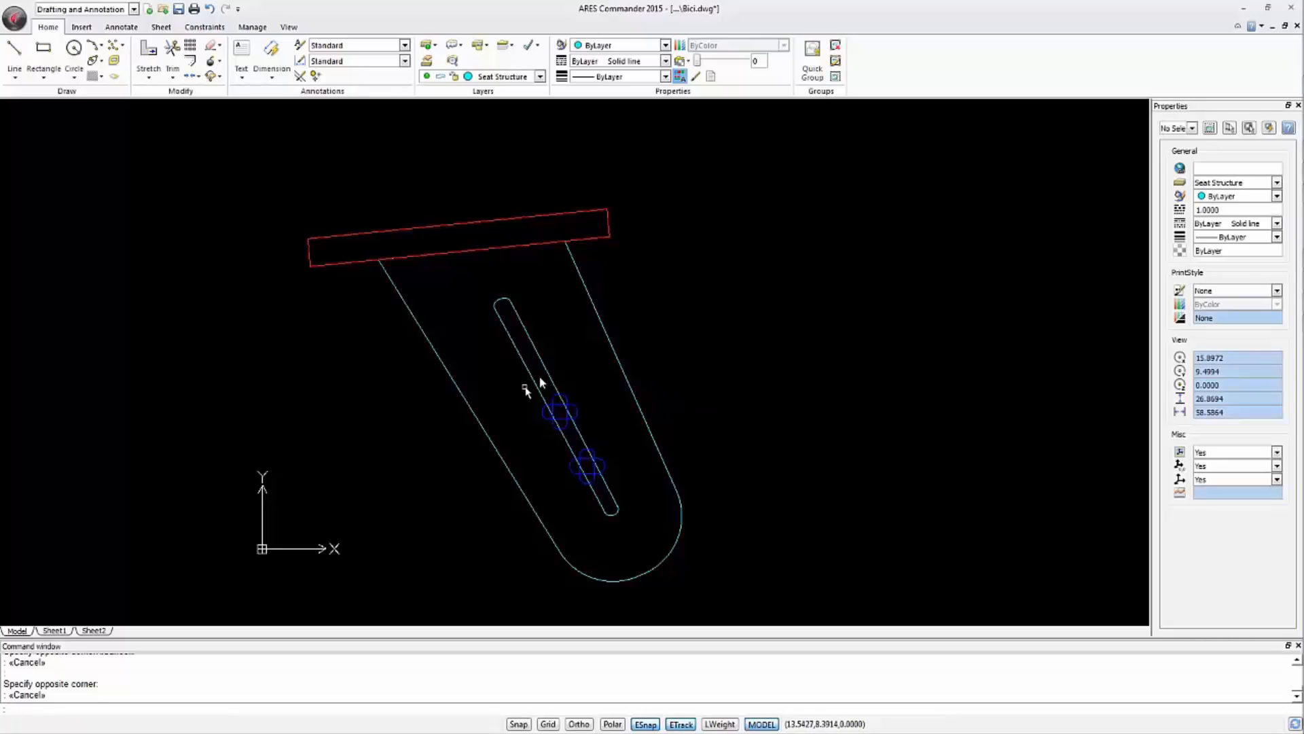
# Step: Convert a slot line into a polyline with PEDIT and begin joining the other slot pieces
pyautogui.click(604, 333)
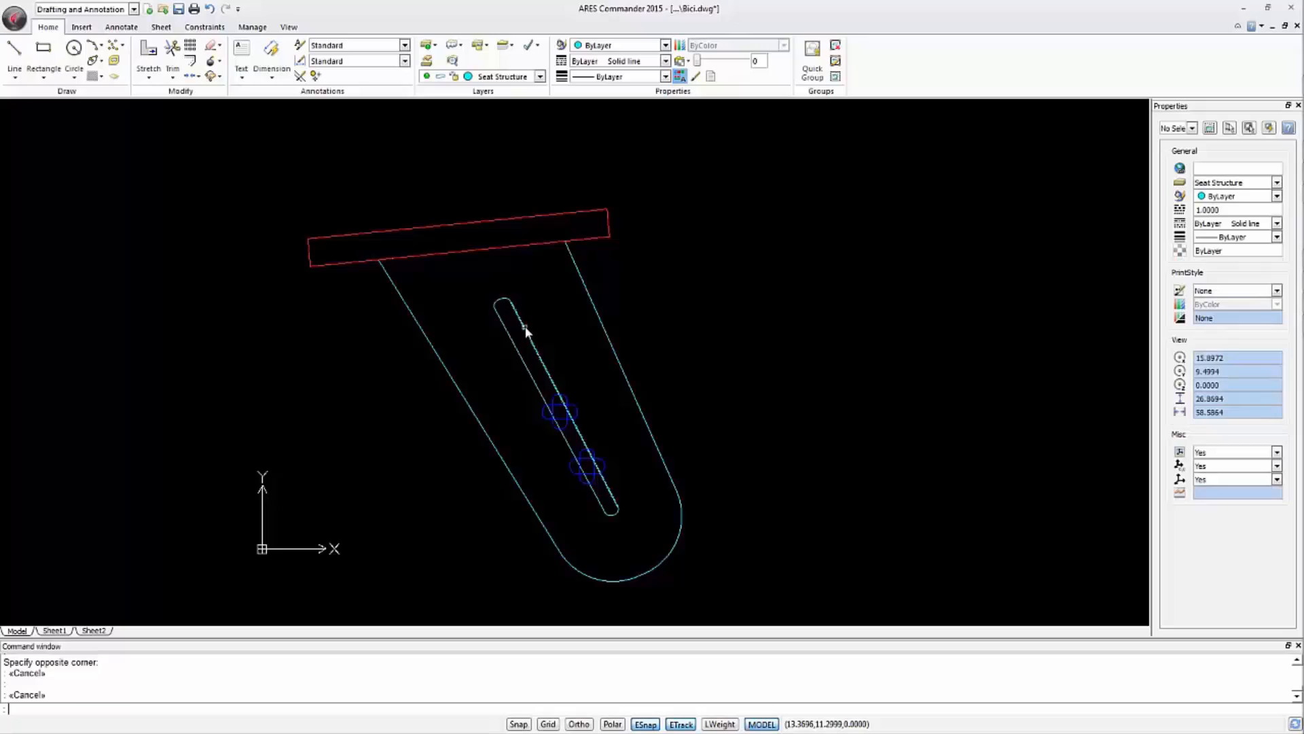
pyautogui.click(515, 333)
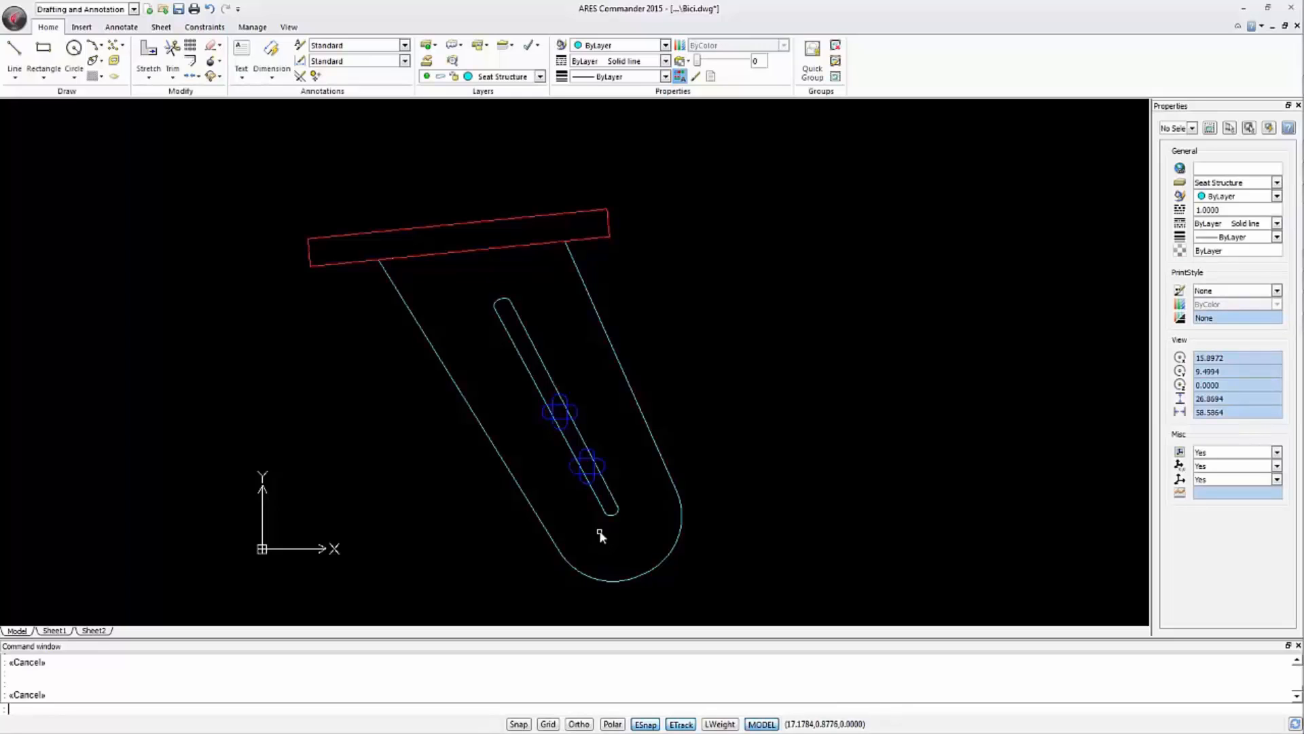
pyautogui.moveTo(501, 381)
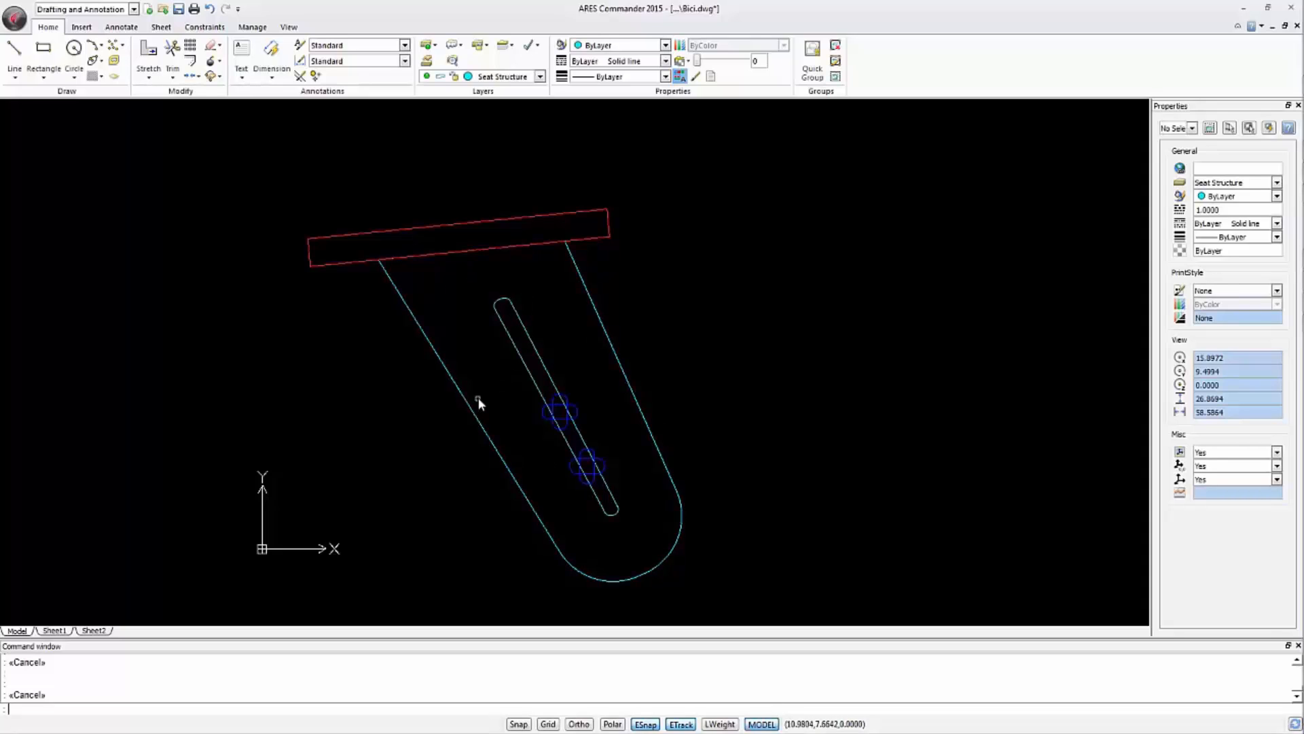
pyautogui.moveTo(622, 528)
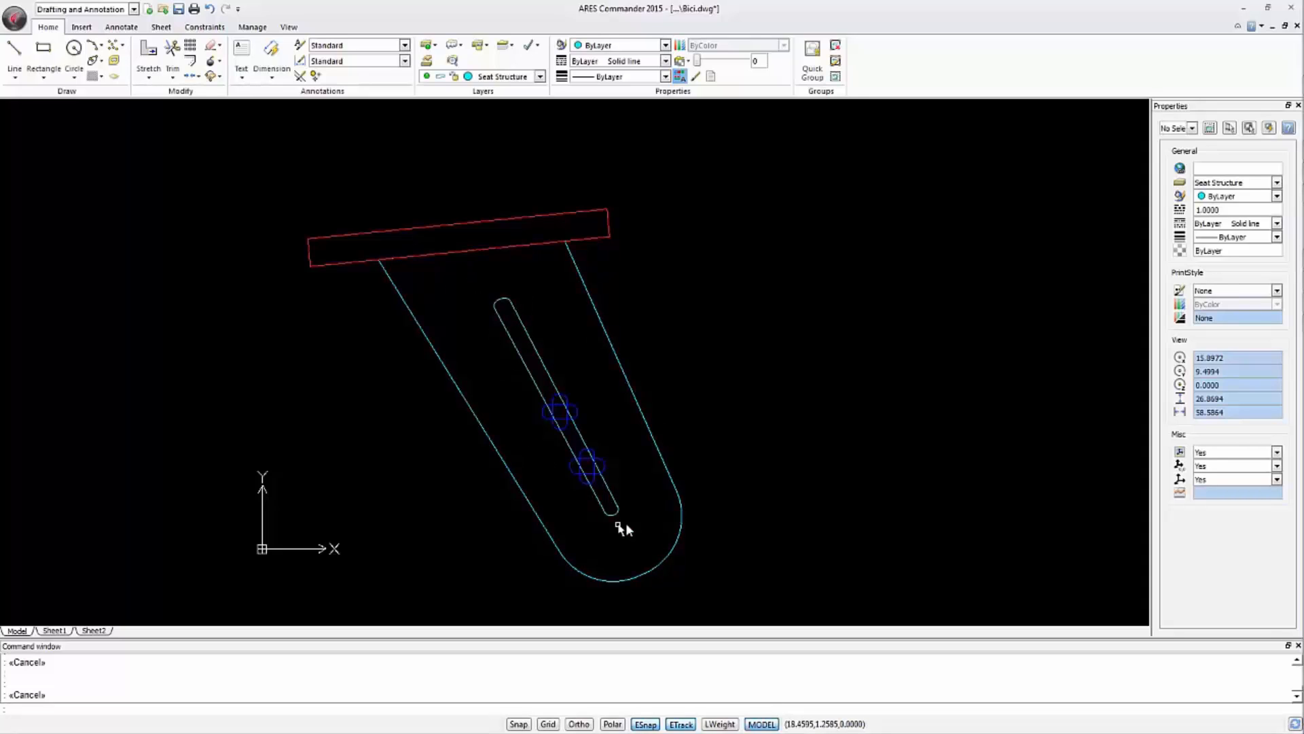
pyautogui.moveTo(478, 337)
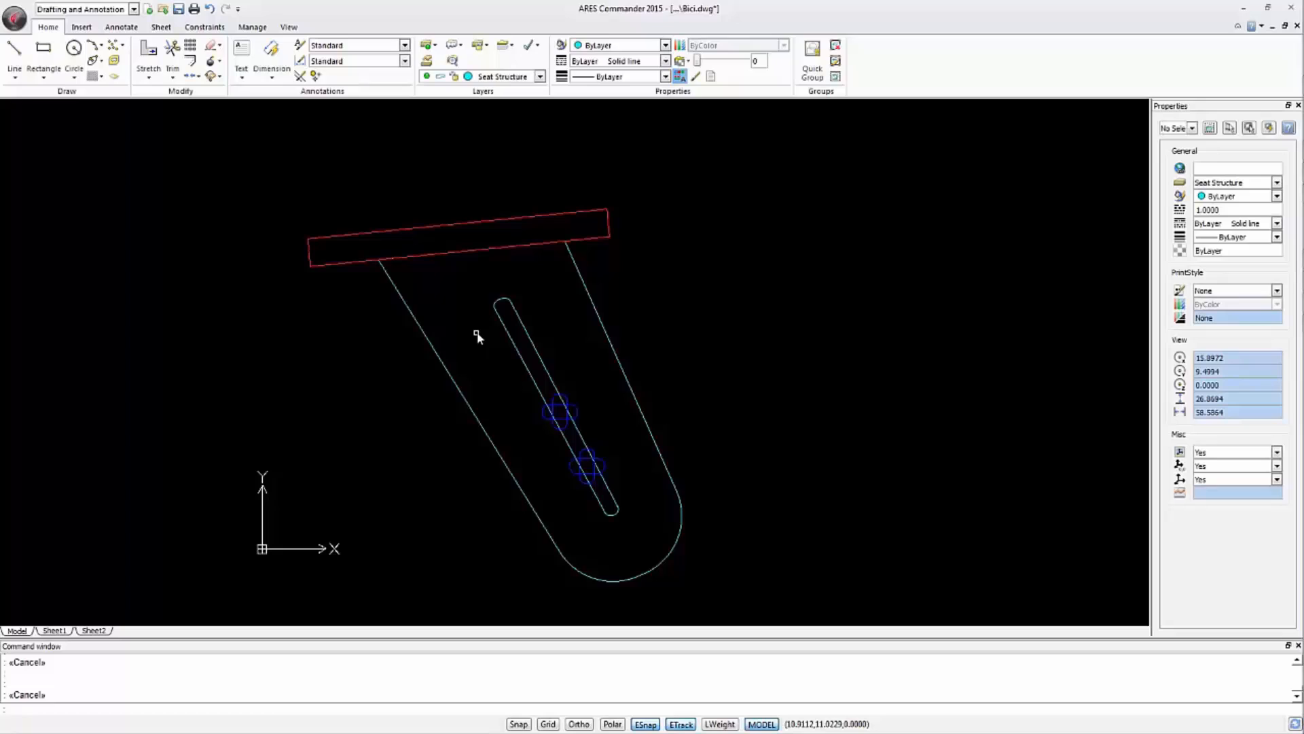
pyautogui.moveTo(514, 322)
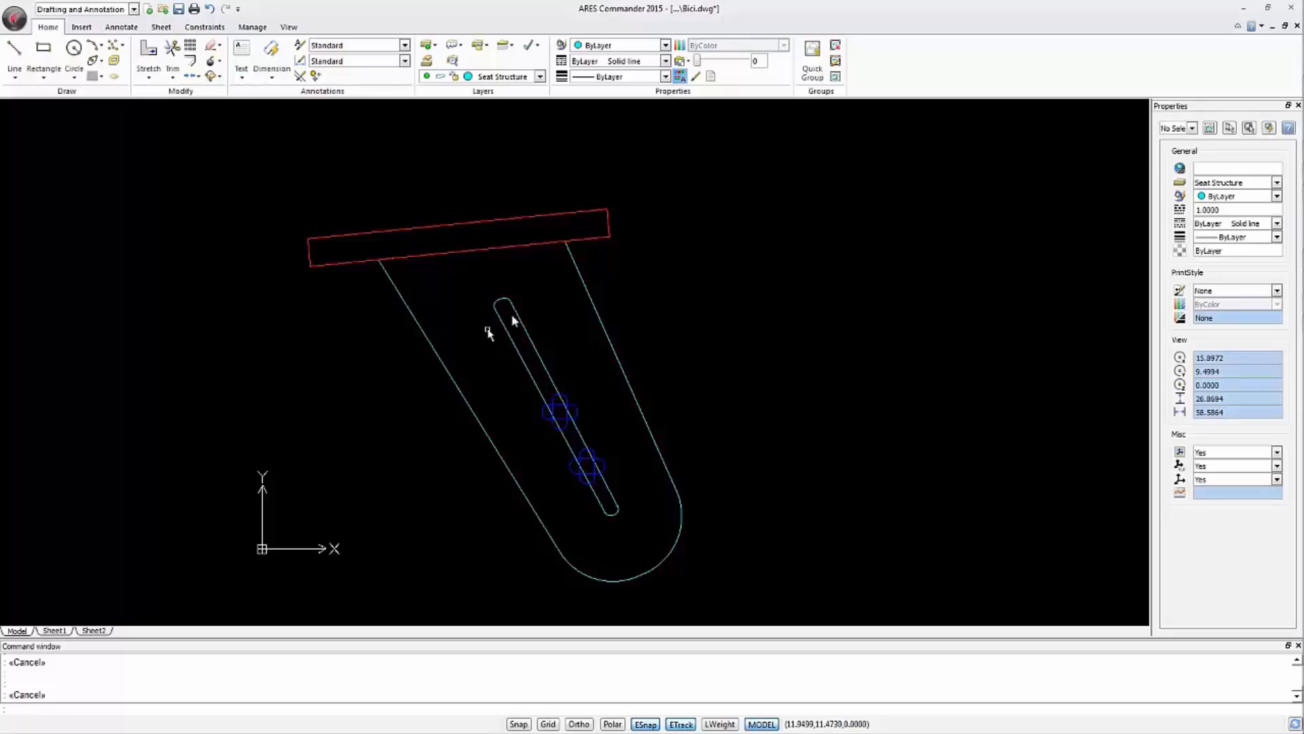
pyautogui.moveTo(632, 525)
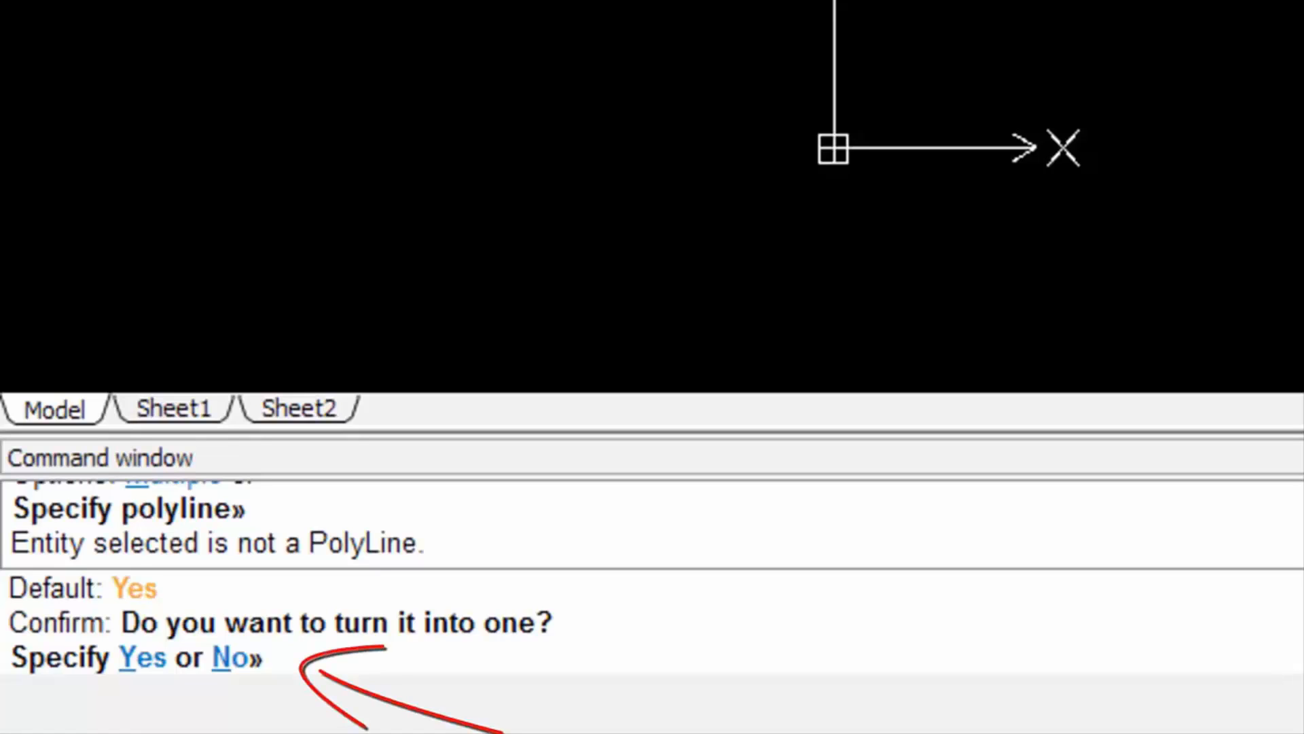
pyautogui.write('y')
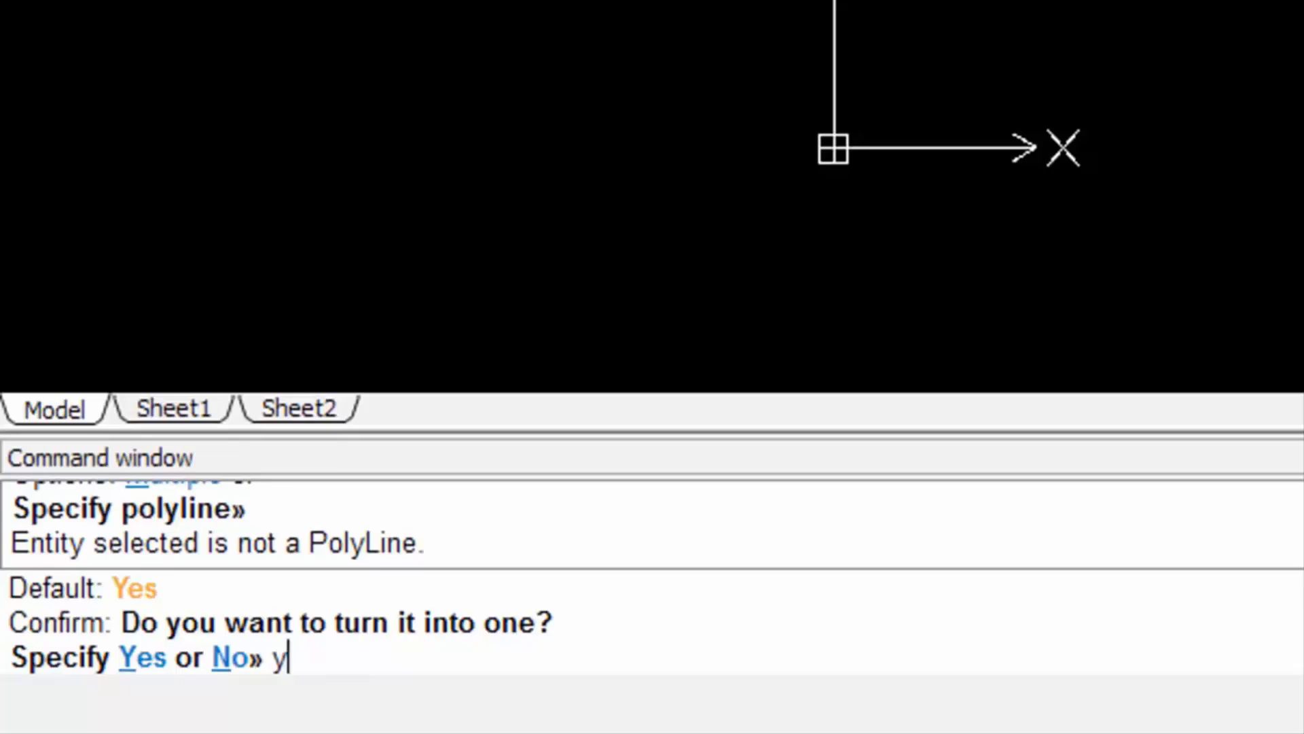
pyautogui.press('enter')
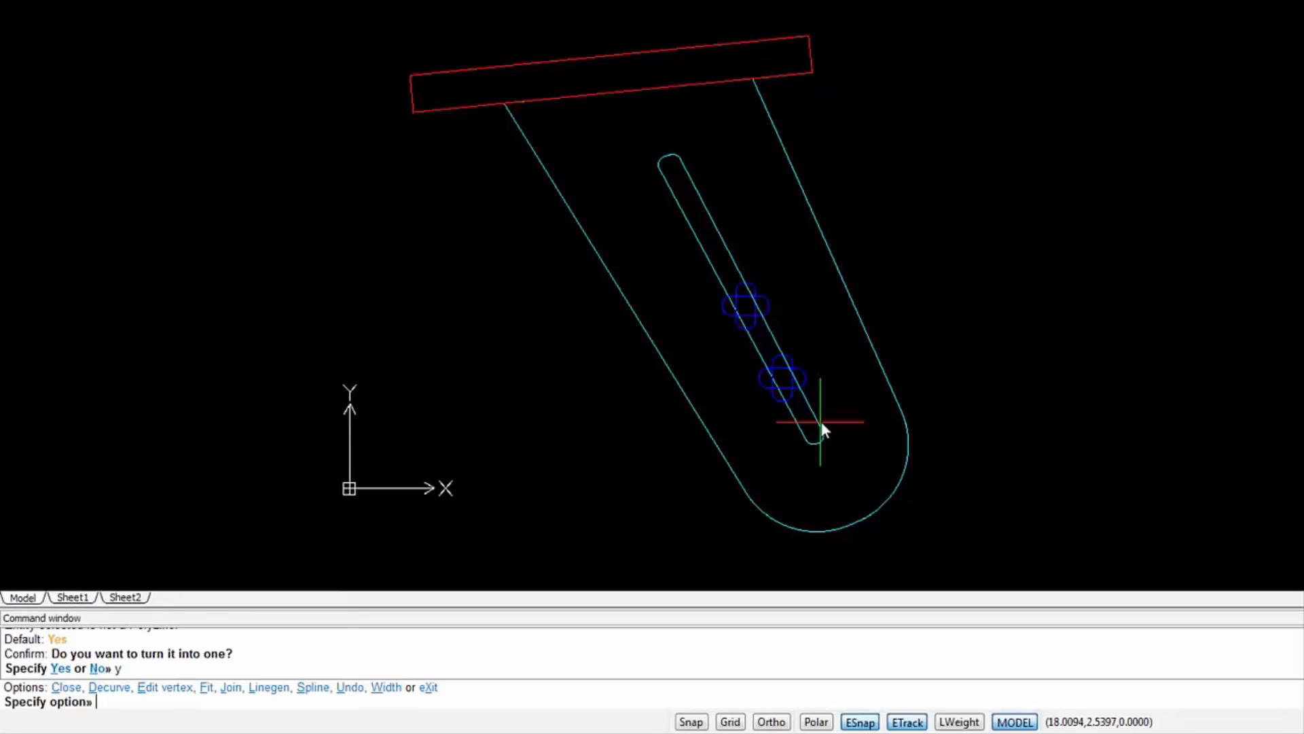
pyautogui.click(230, 687)
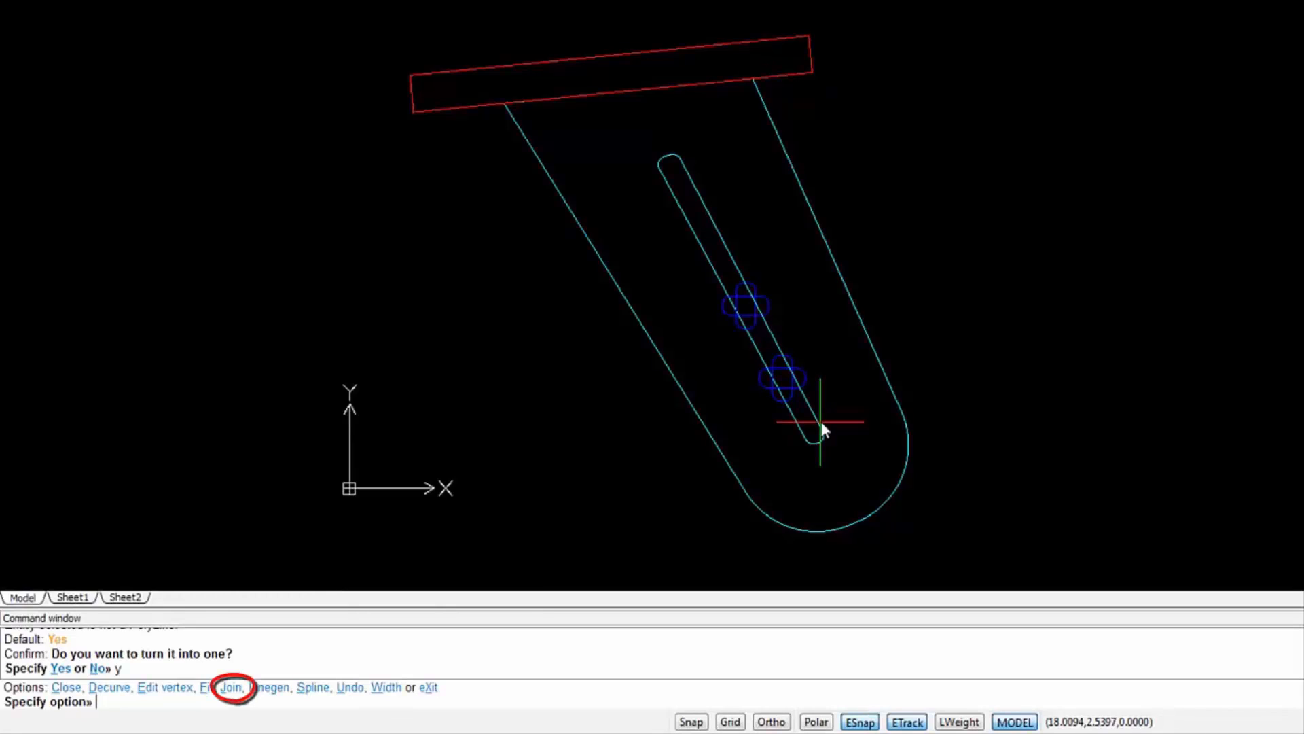
pyautogui.write('j')
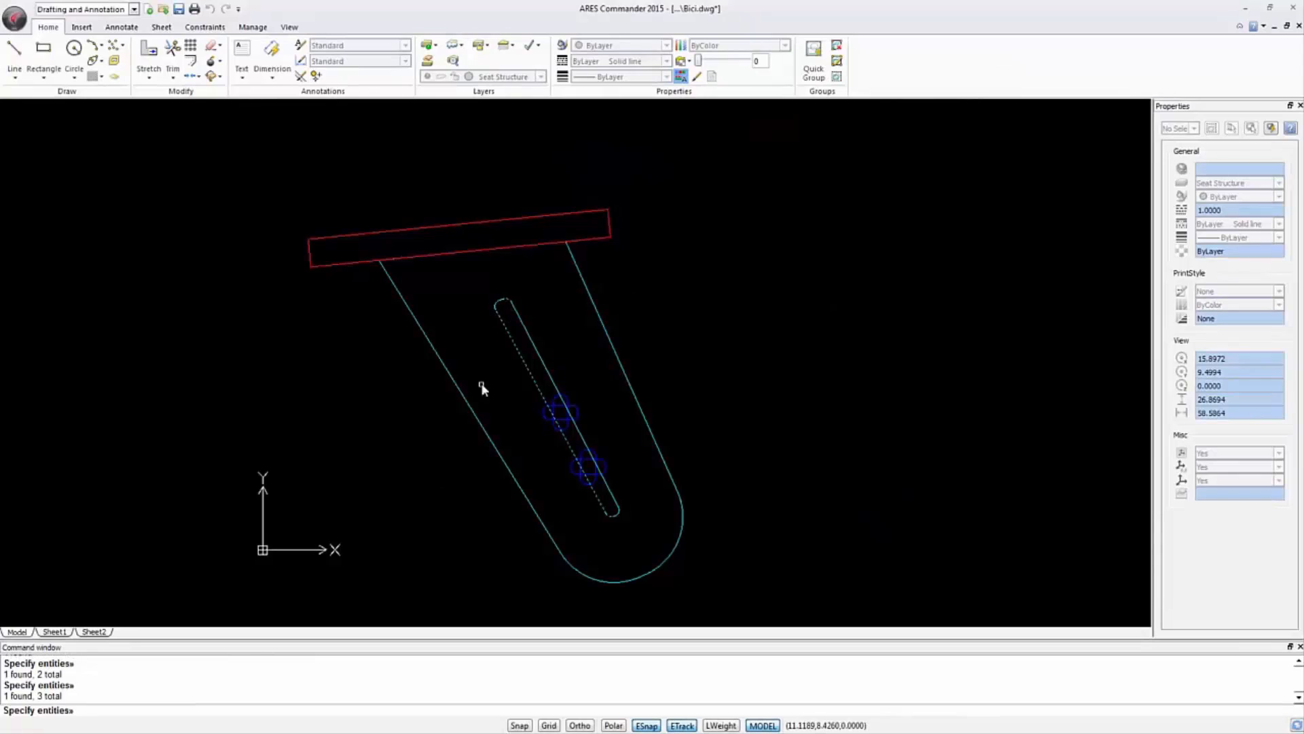
# Step: Select the final slot segment to finish joining the slot into one polyline
pyautogui.click(481, 360)
pyautogui.write('6')
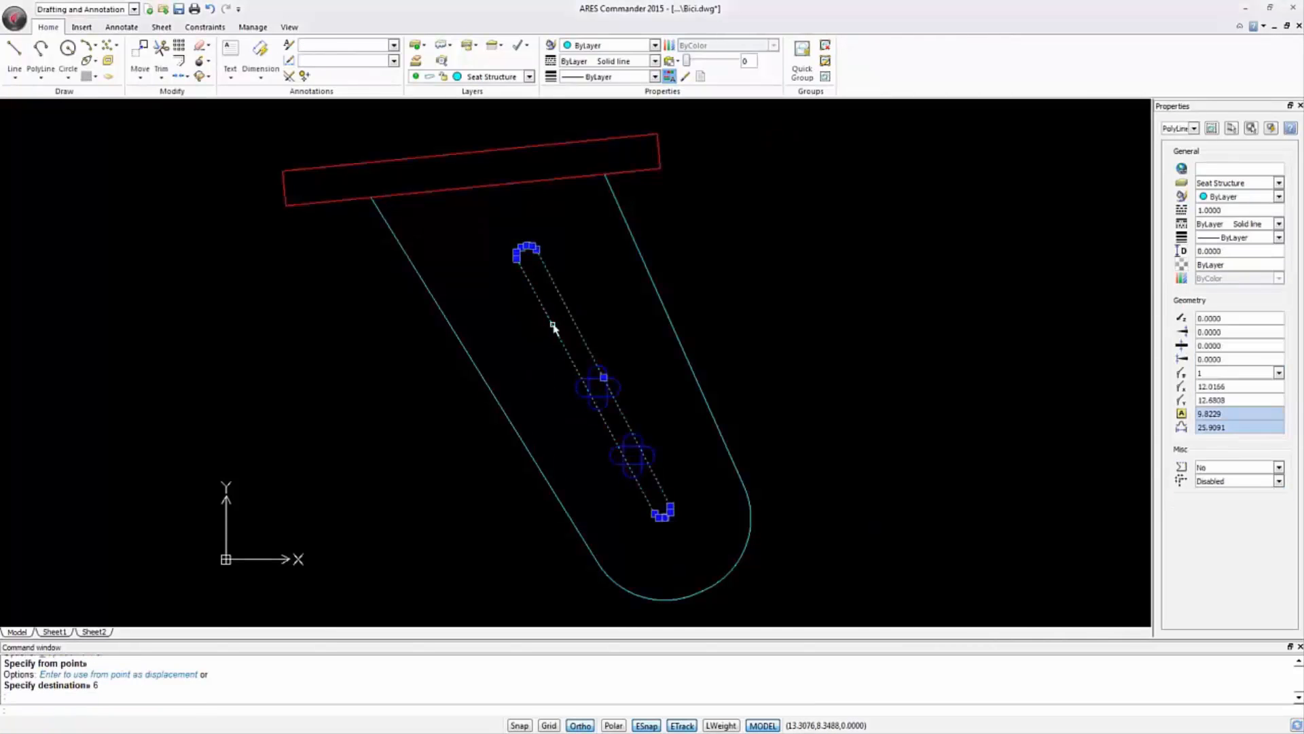
pyautogui.moveTo(527, 394)
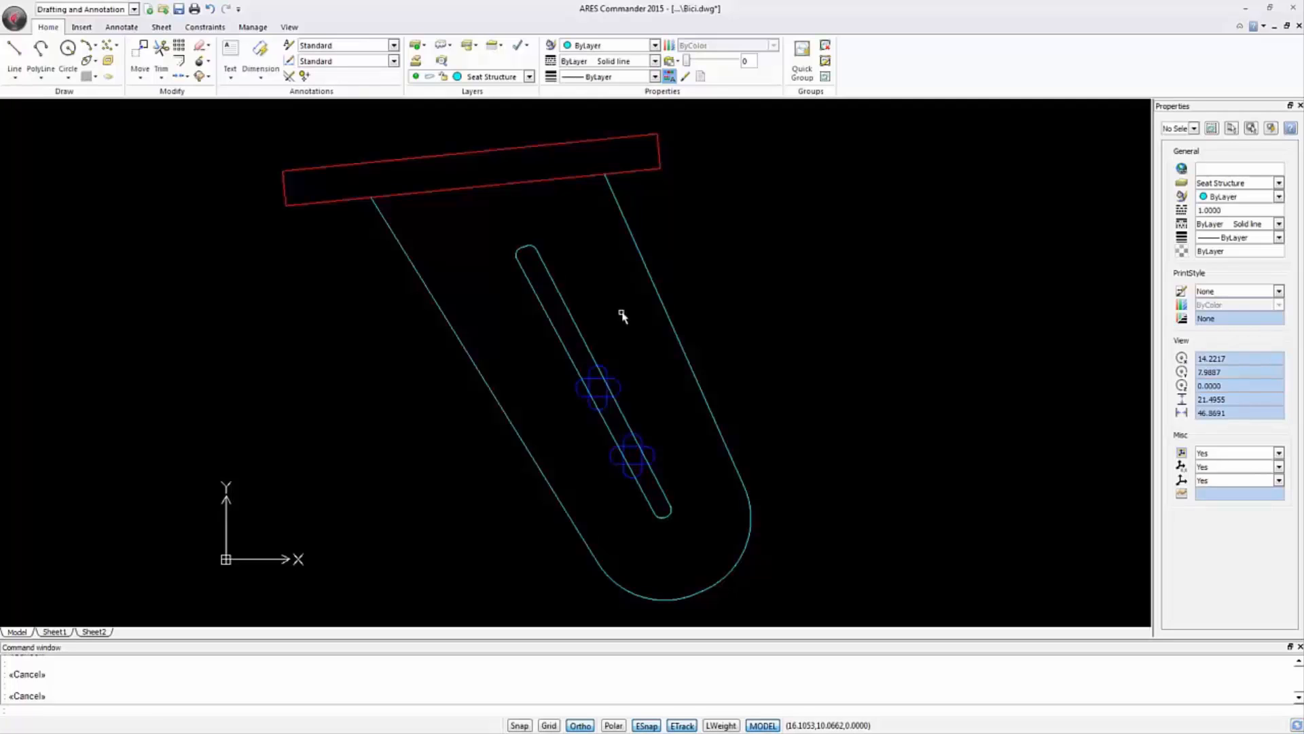
# Step: Switch to the 3D Modeling workspace and extrude the seat outline and slot outline
pyautogui.click(133, 9)
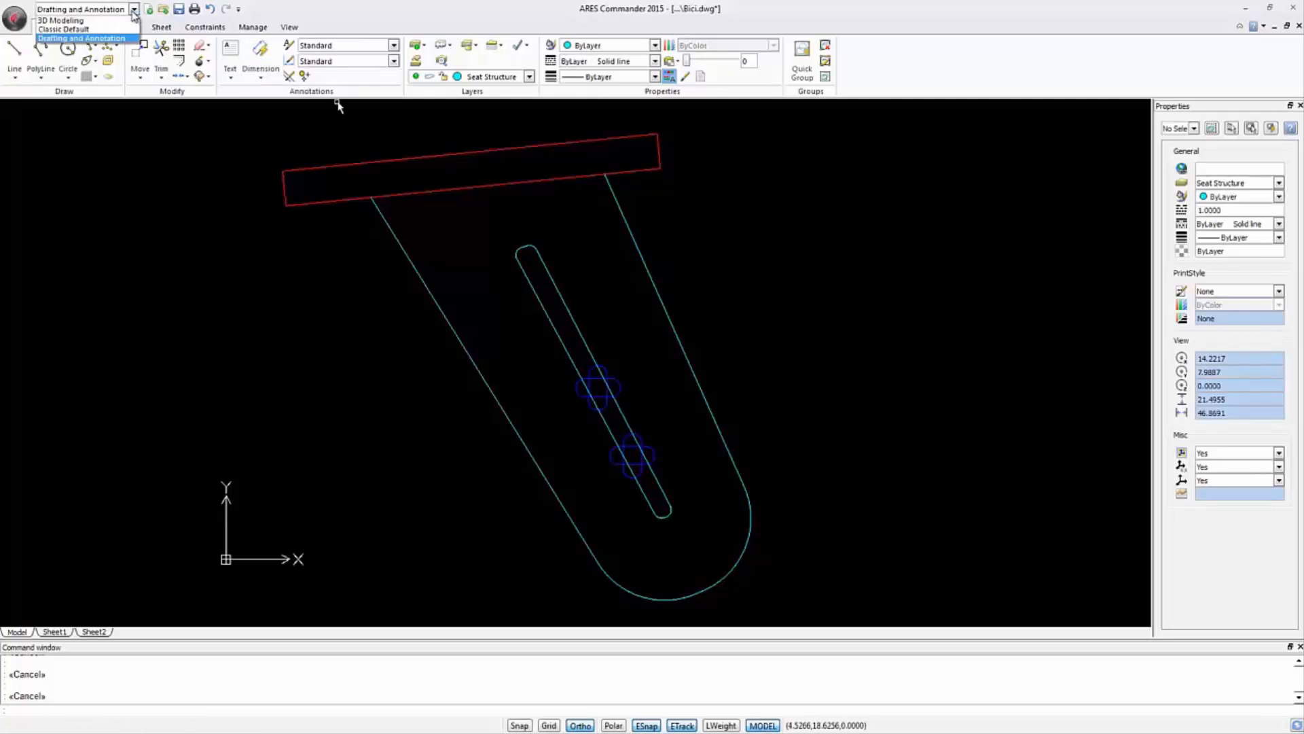
pyautogui.click(60, 20)
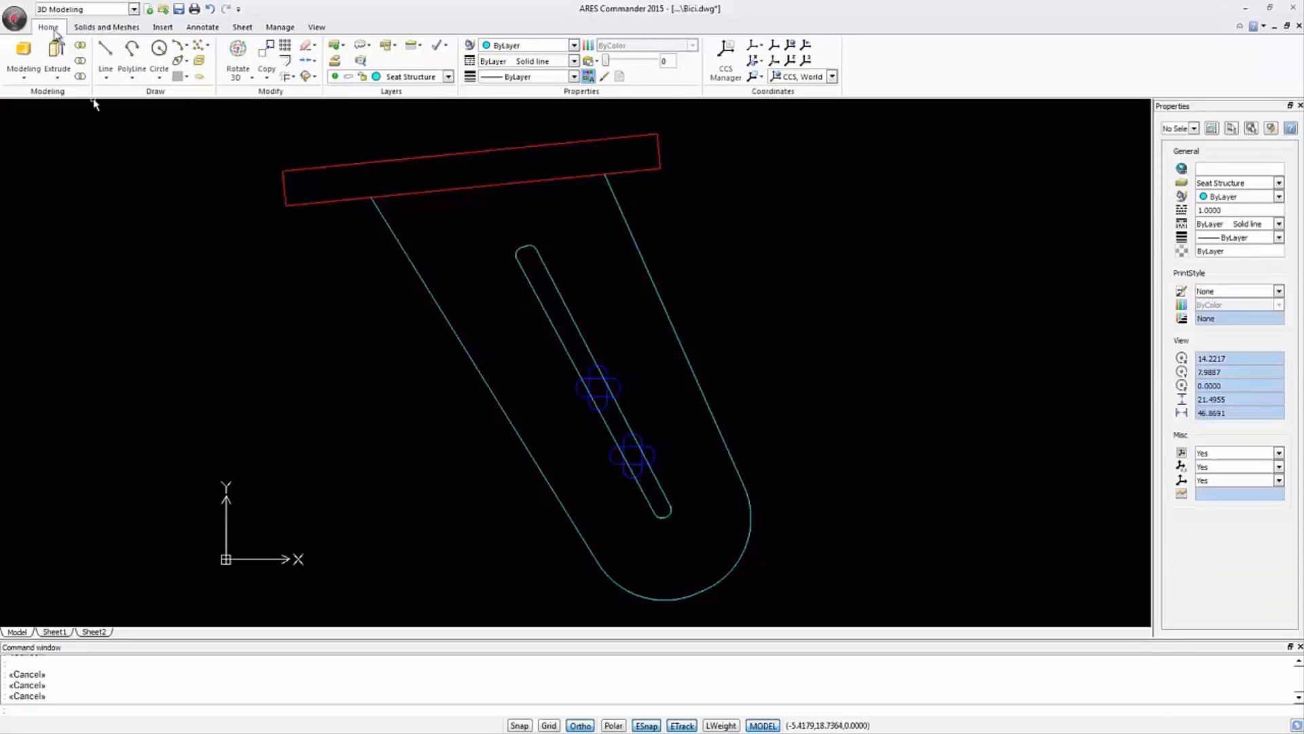
pyautogui.moveTo(56, 56)
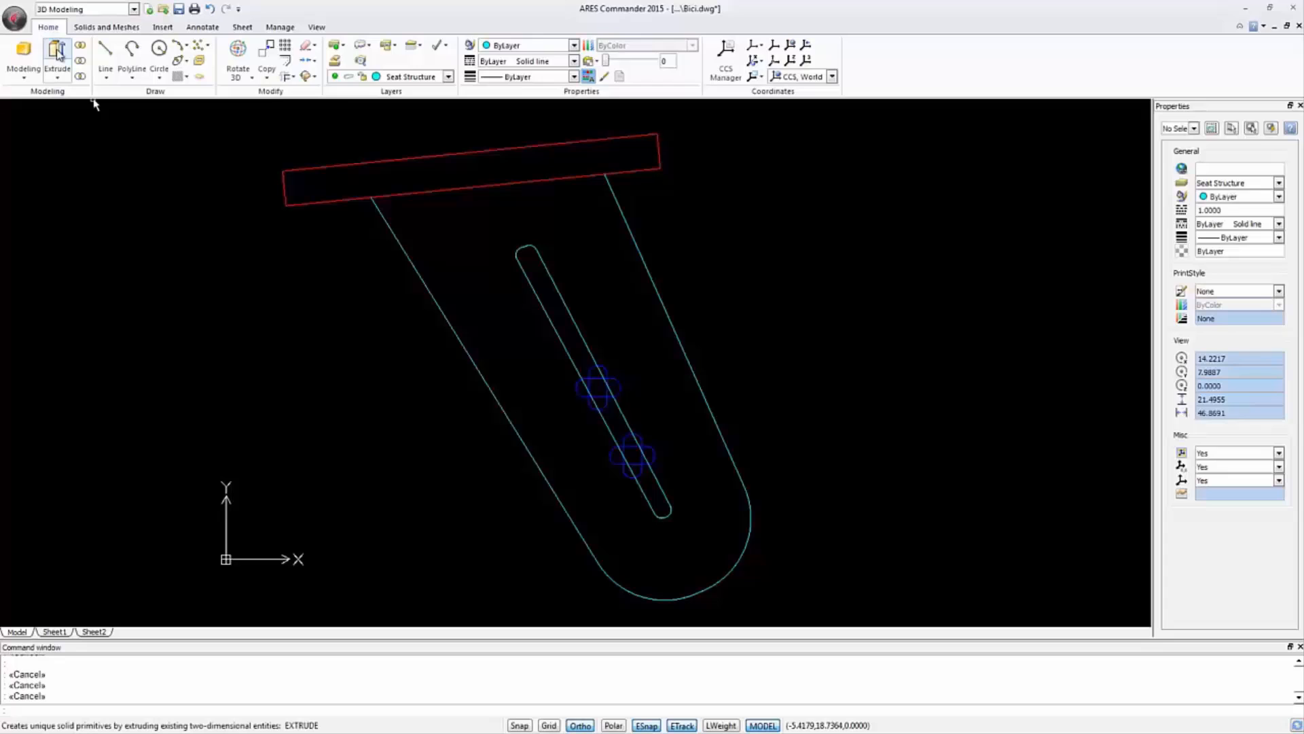
pyautogui.click(56, 54)
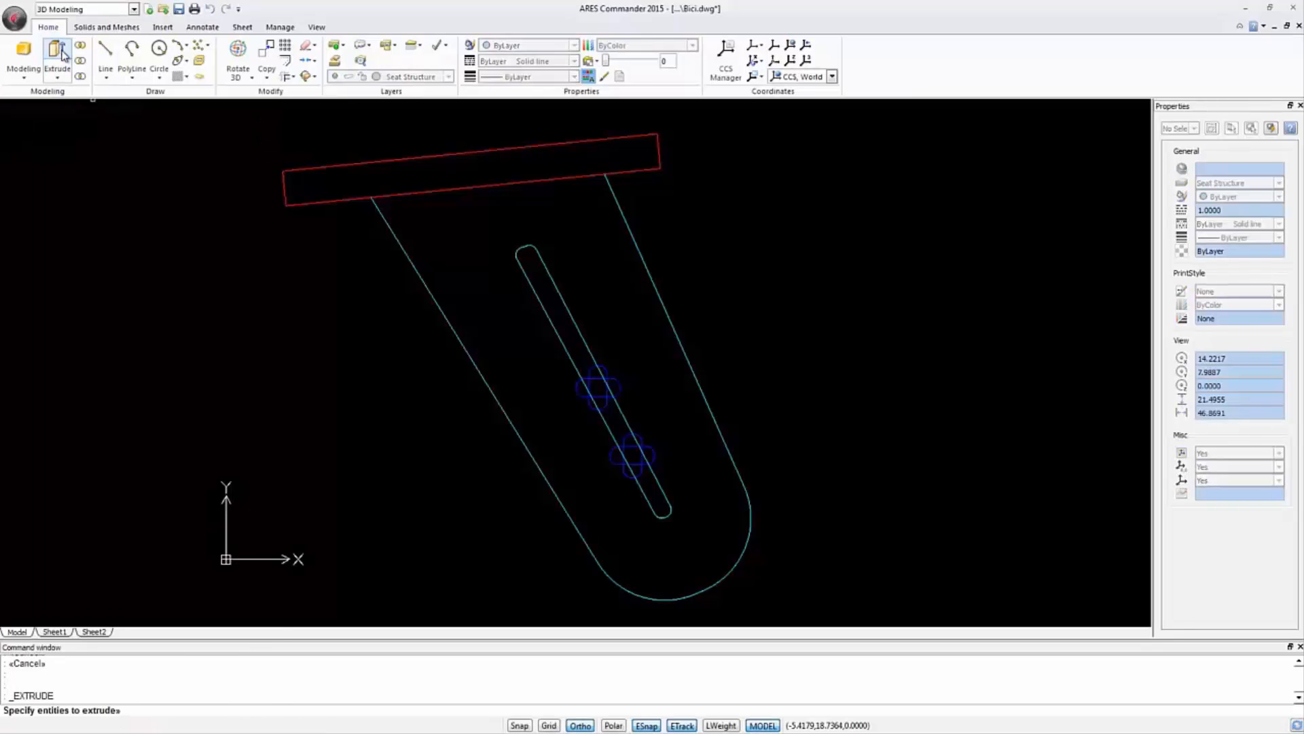
pyautogui.click(469, 319)
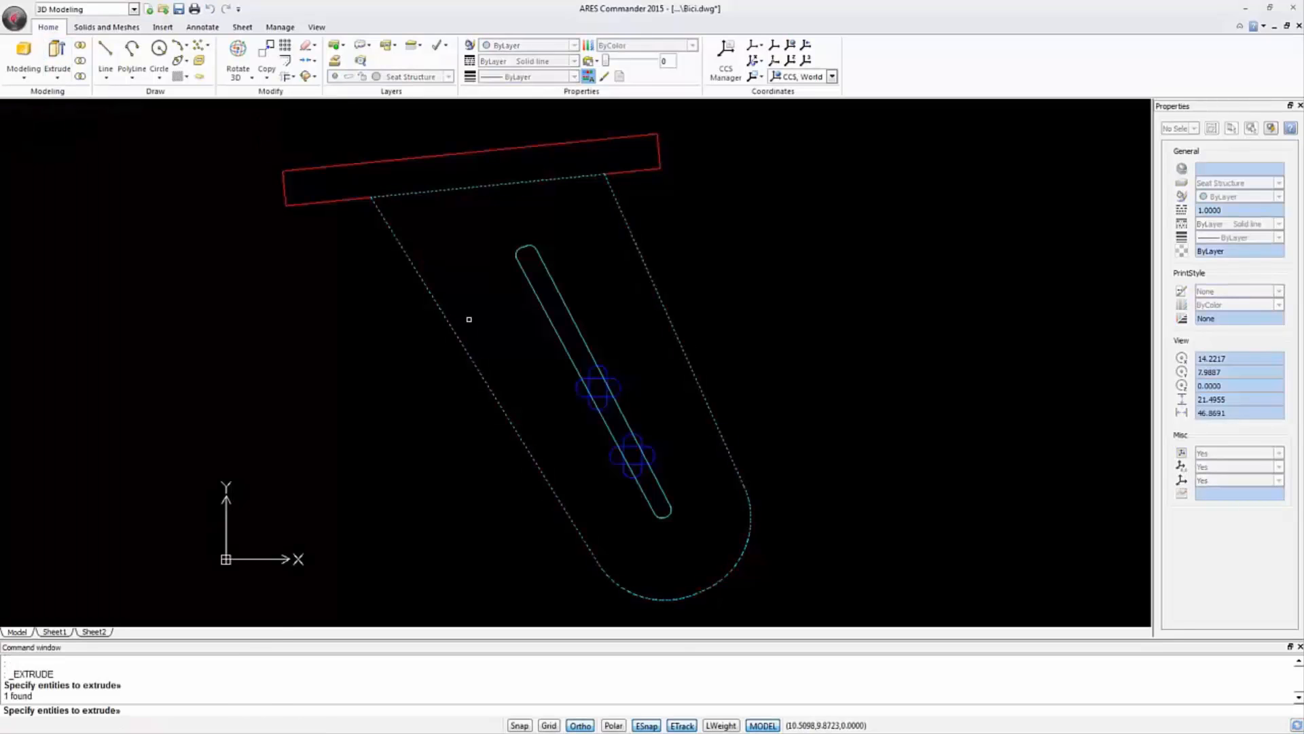
pyautogui.click(582, 382)
pyautogui.write('2')
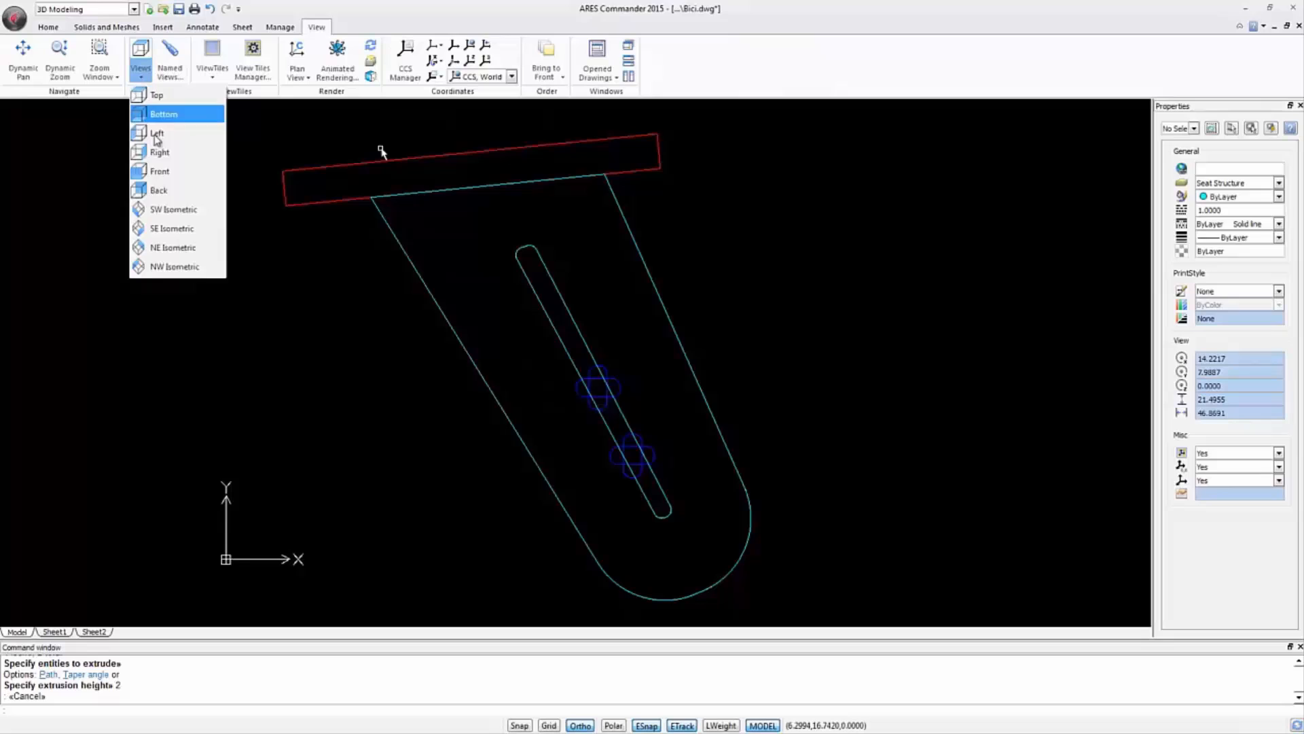
# Step: Show the model from the SE Isometric view with shaded faces
pyautogui.click(171, 229)
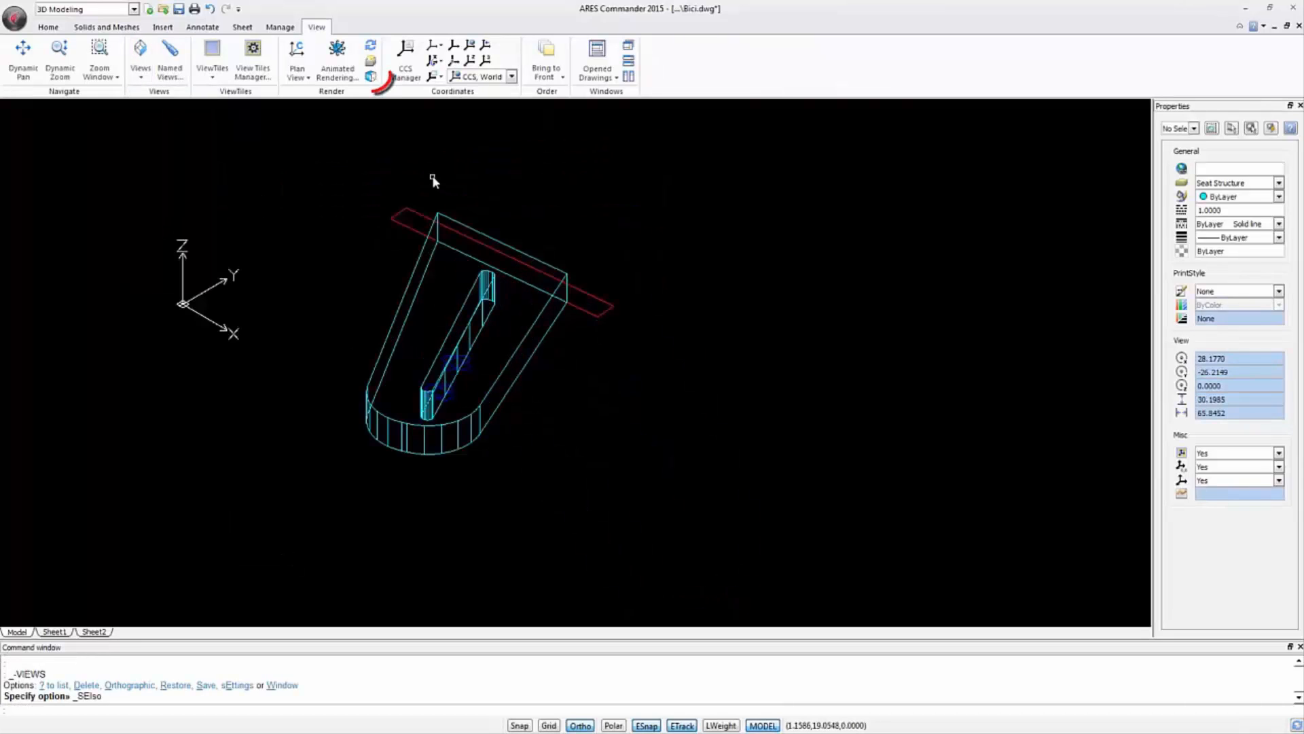
pyautogui.click(370, 76)
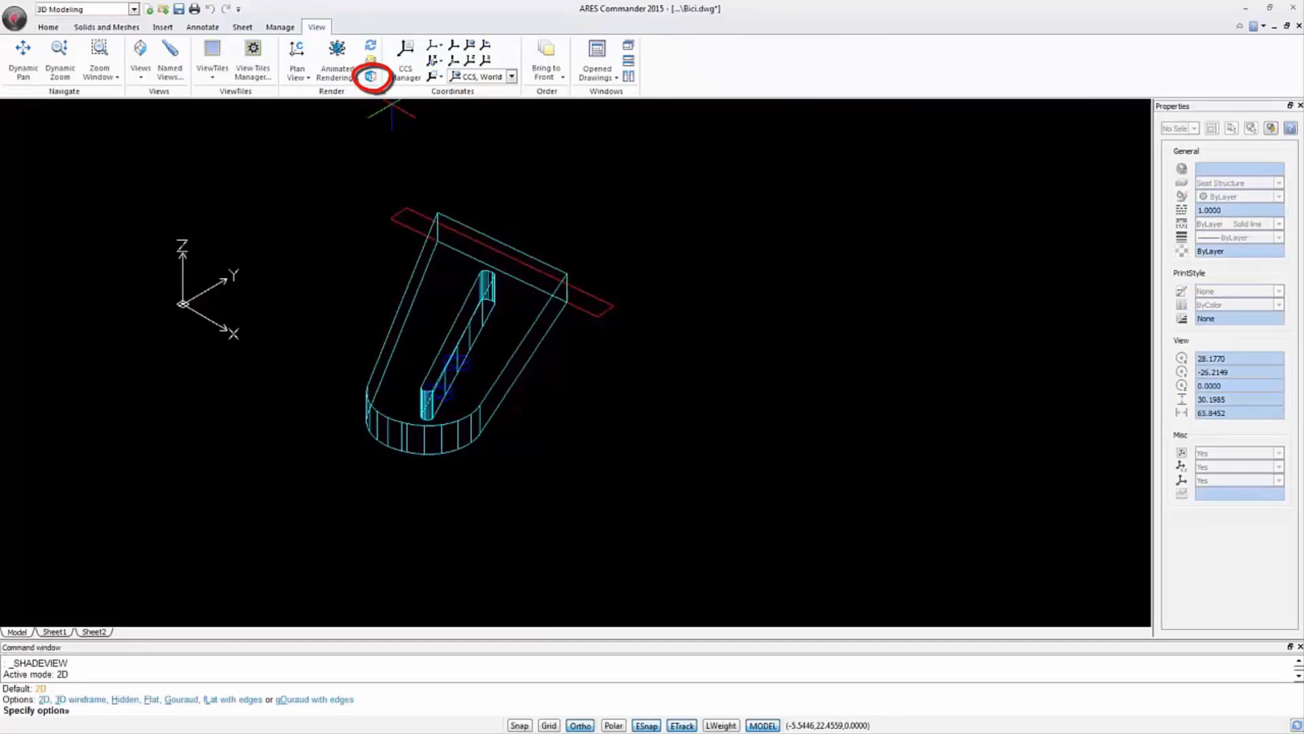
pyautogui.click(370, 76)
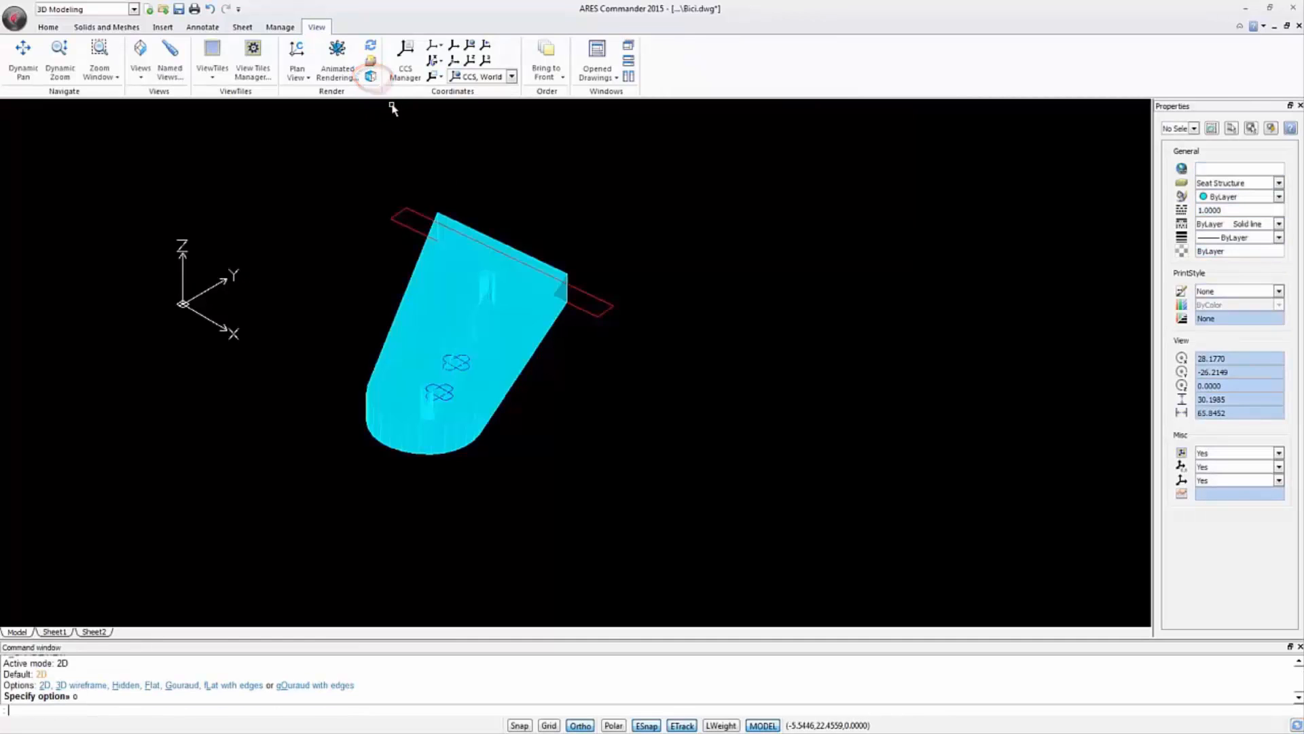
pyautogui.click(370, 76)
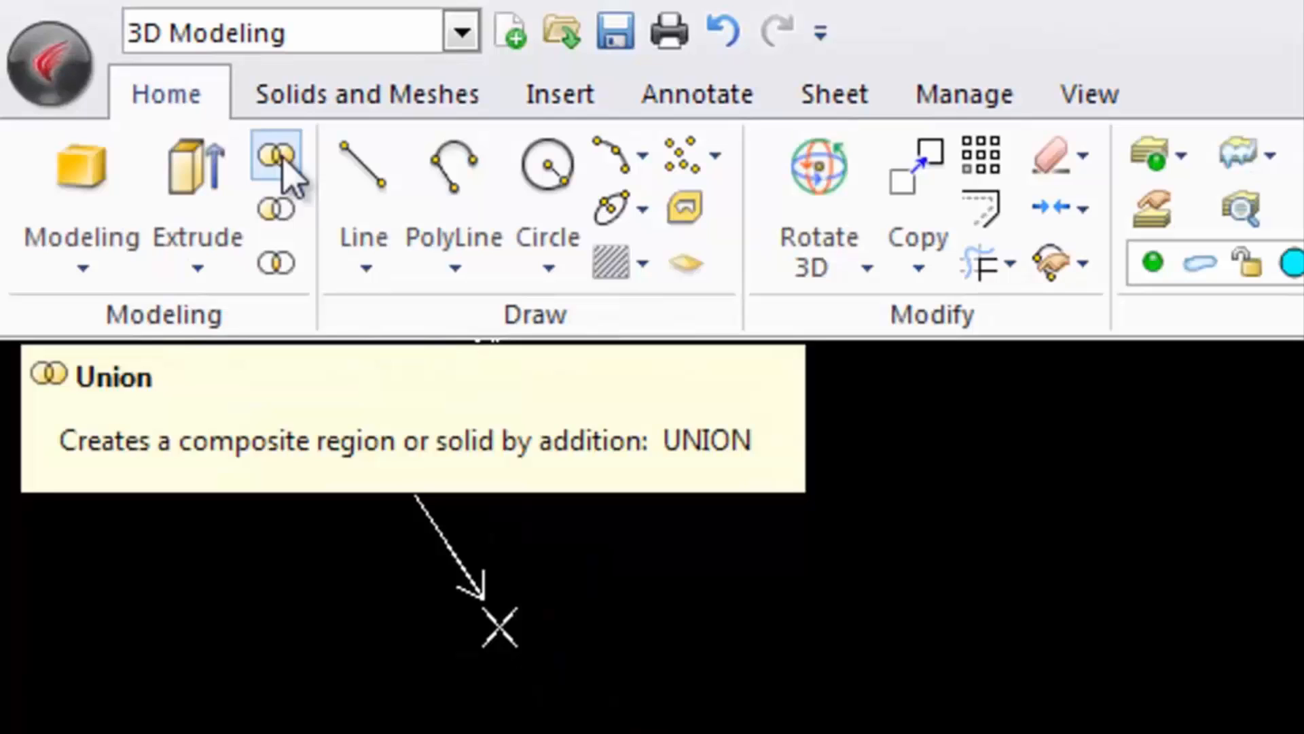
pyautogui.moveTo(275, 262)
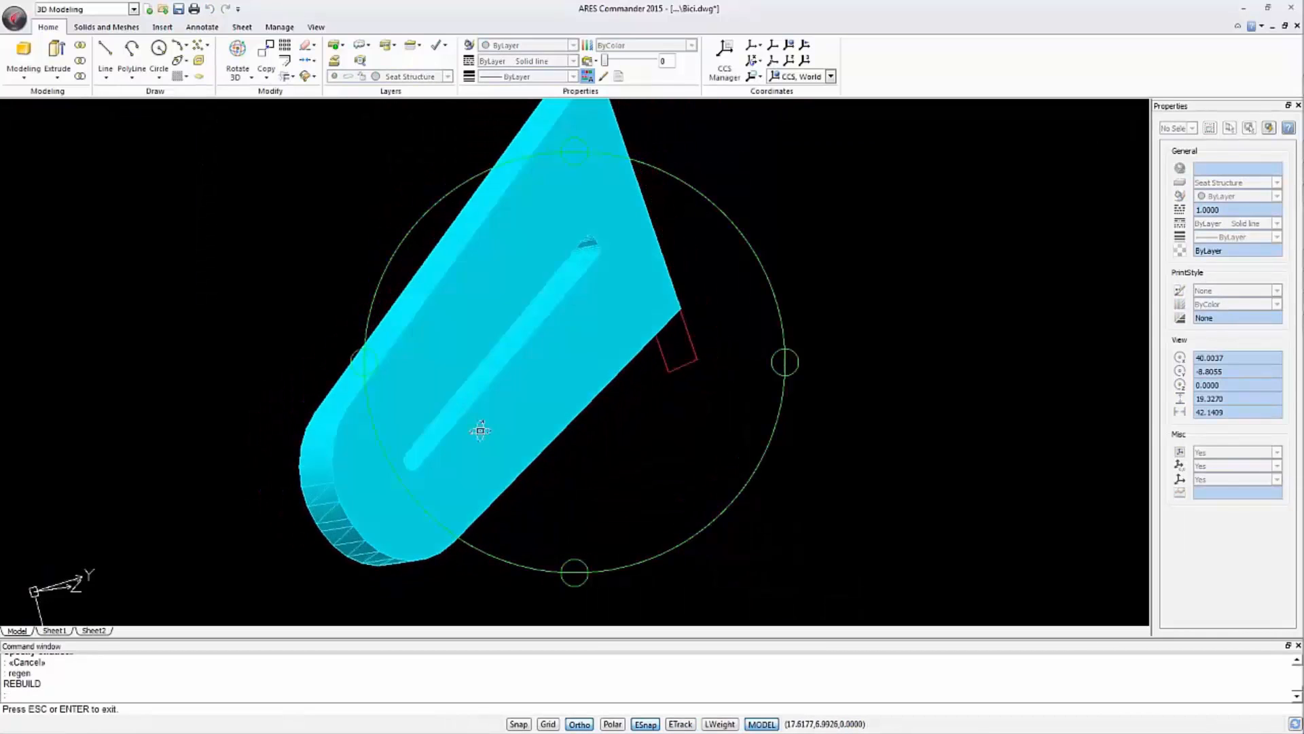
# Step: Bring up the view commands to inspect the slotted seat-post solid
pyautogui.click(315, 26)
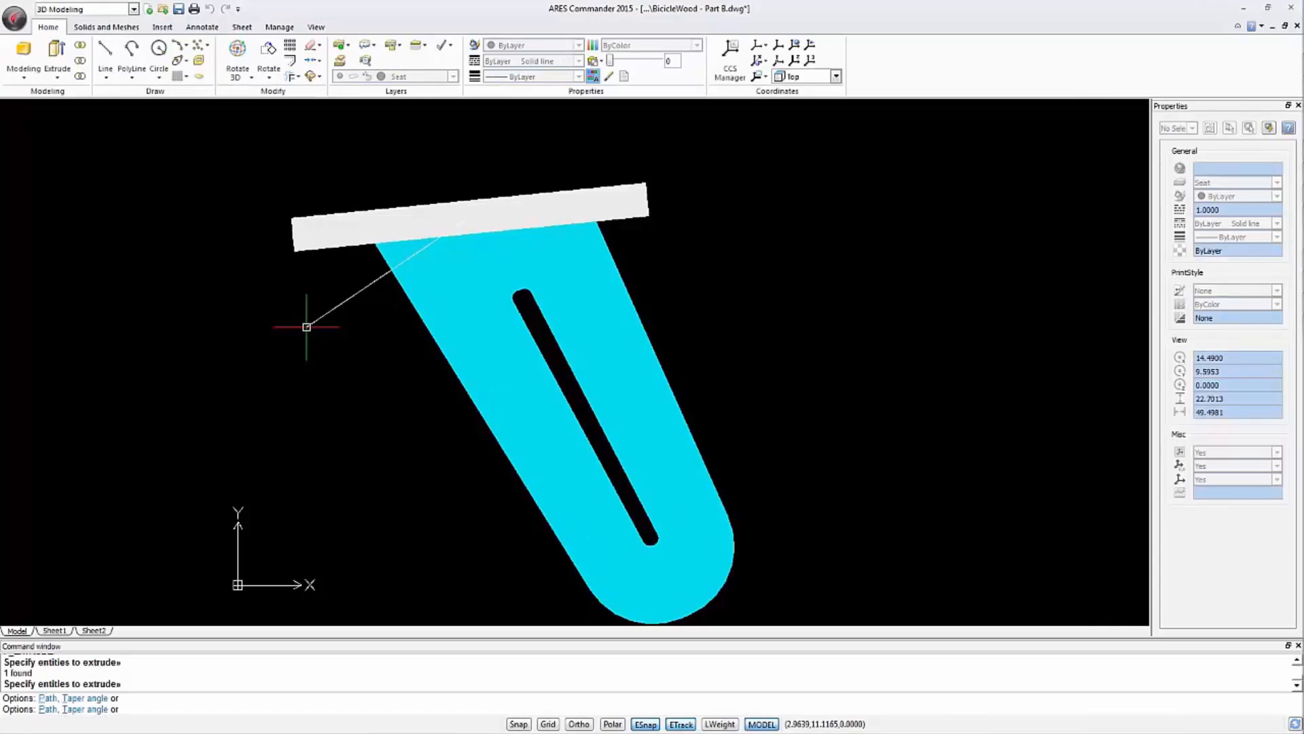
# Step: Display the BicicleWood Part B model from the SE Isometric direction
pyautogui.click(315, 27)
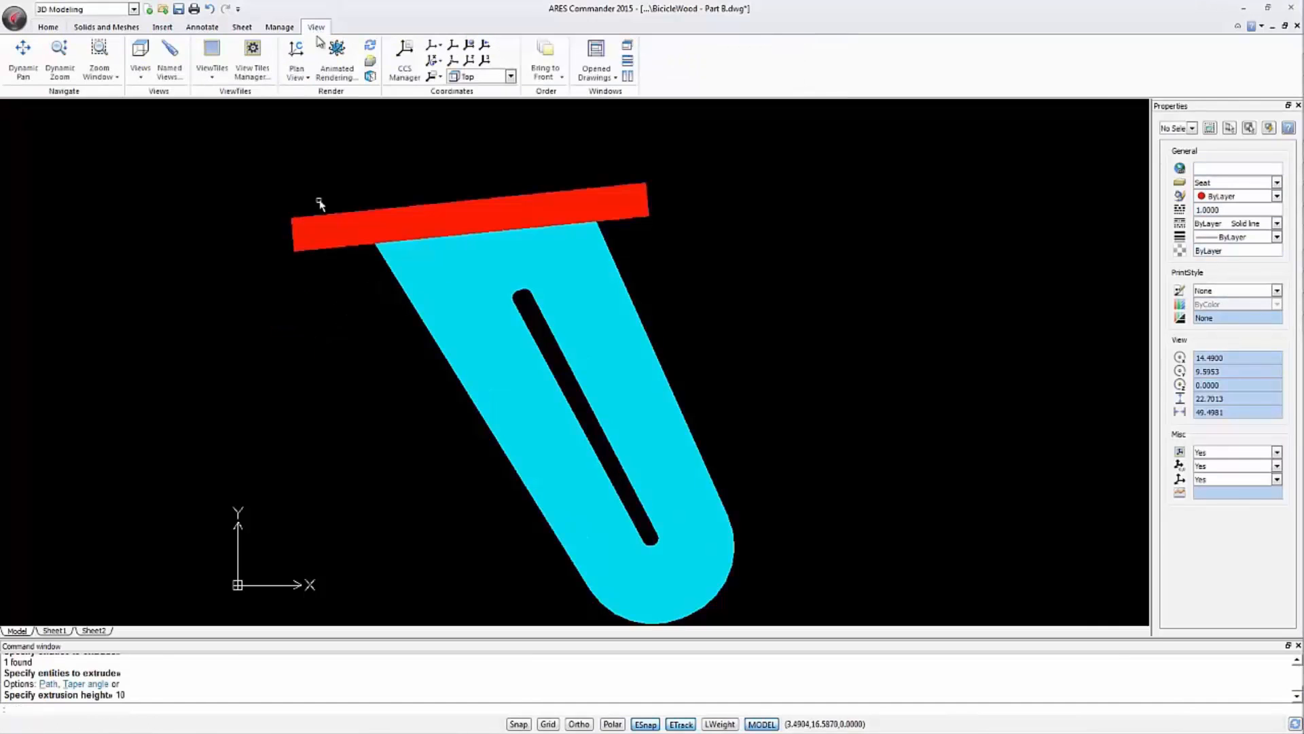
pyautogui.click(140, 55)
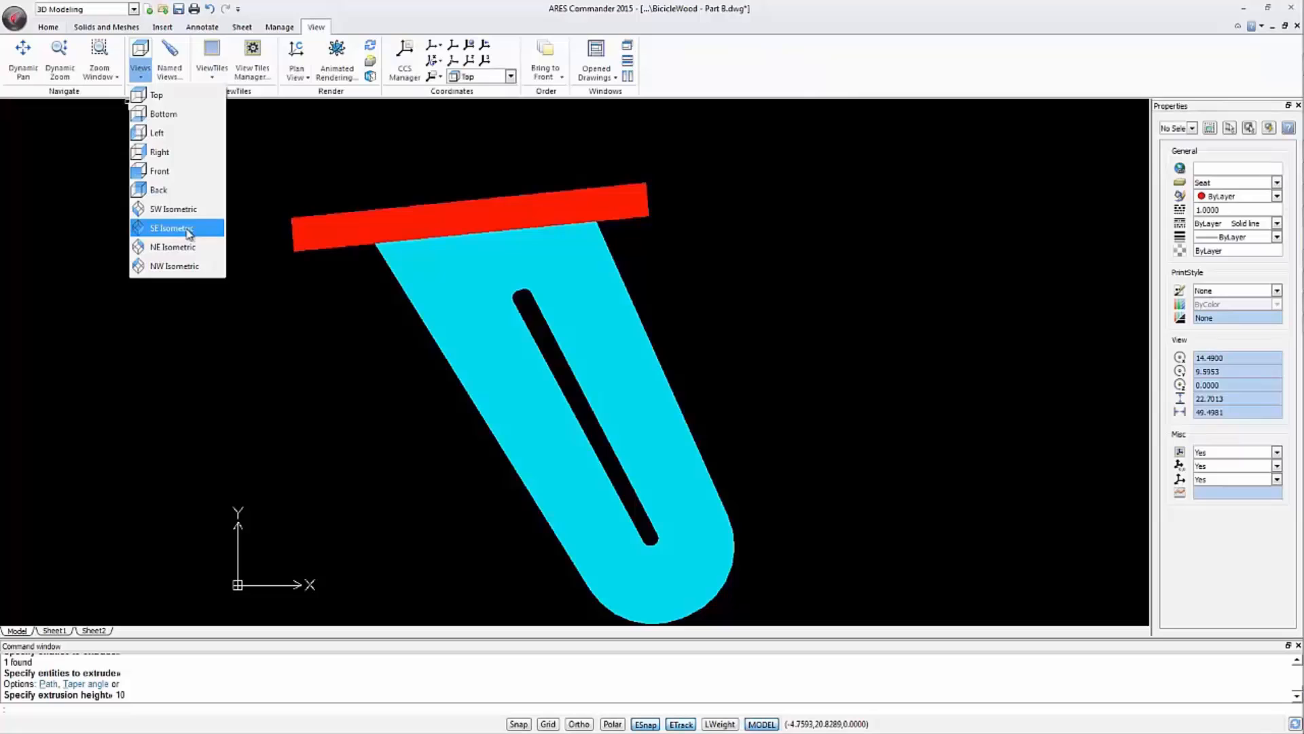
pyautogui.click(170, 228)
pyautogui.write('2')
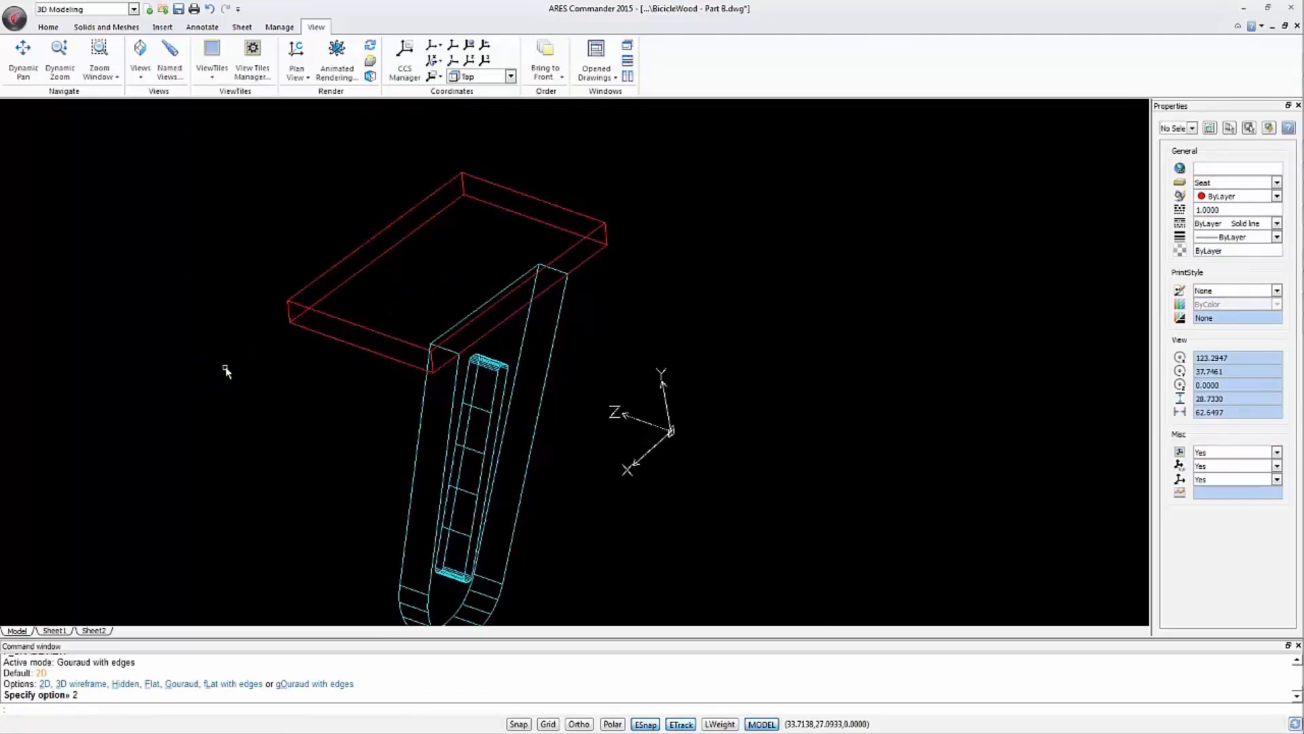
pyautogui.moveTo(520, 208)
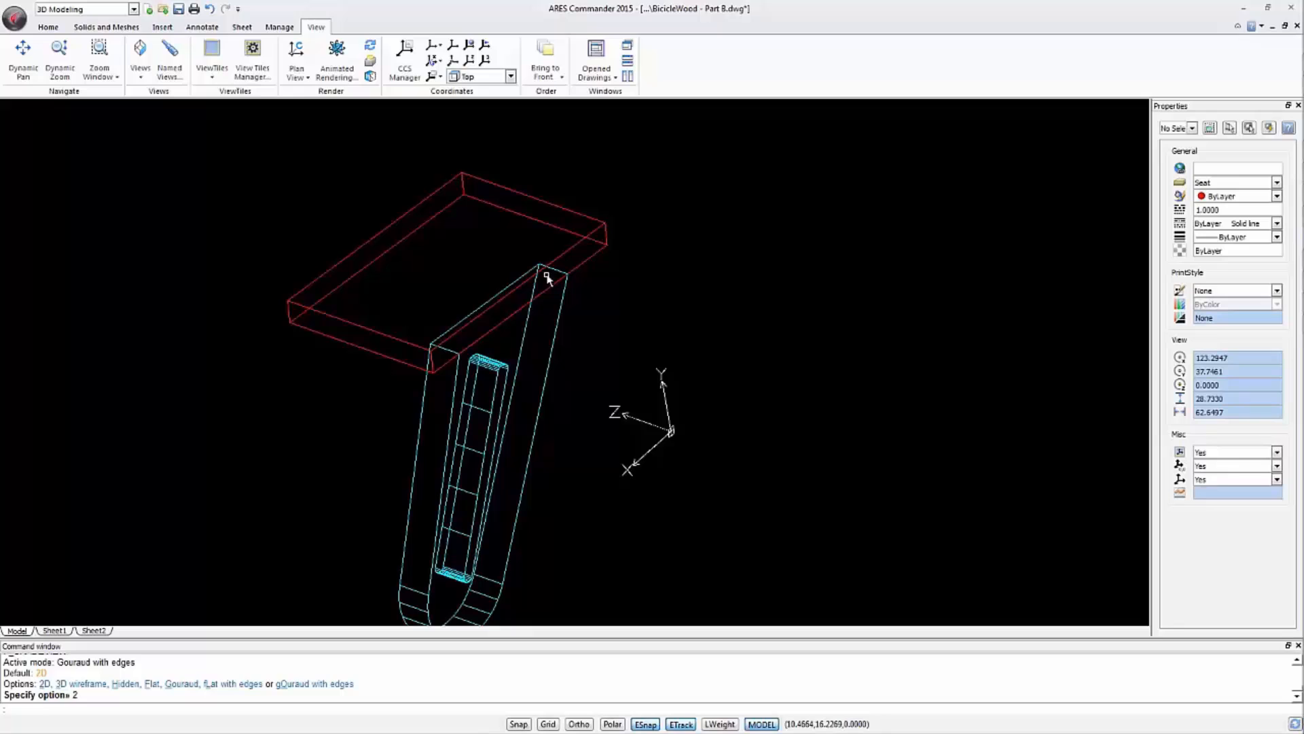
# Step: Go back to the Home commands and pick a line point on the post
pyautogui.click(48, 26)
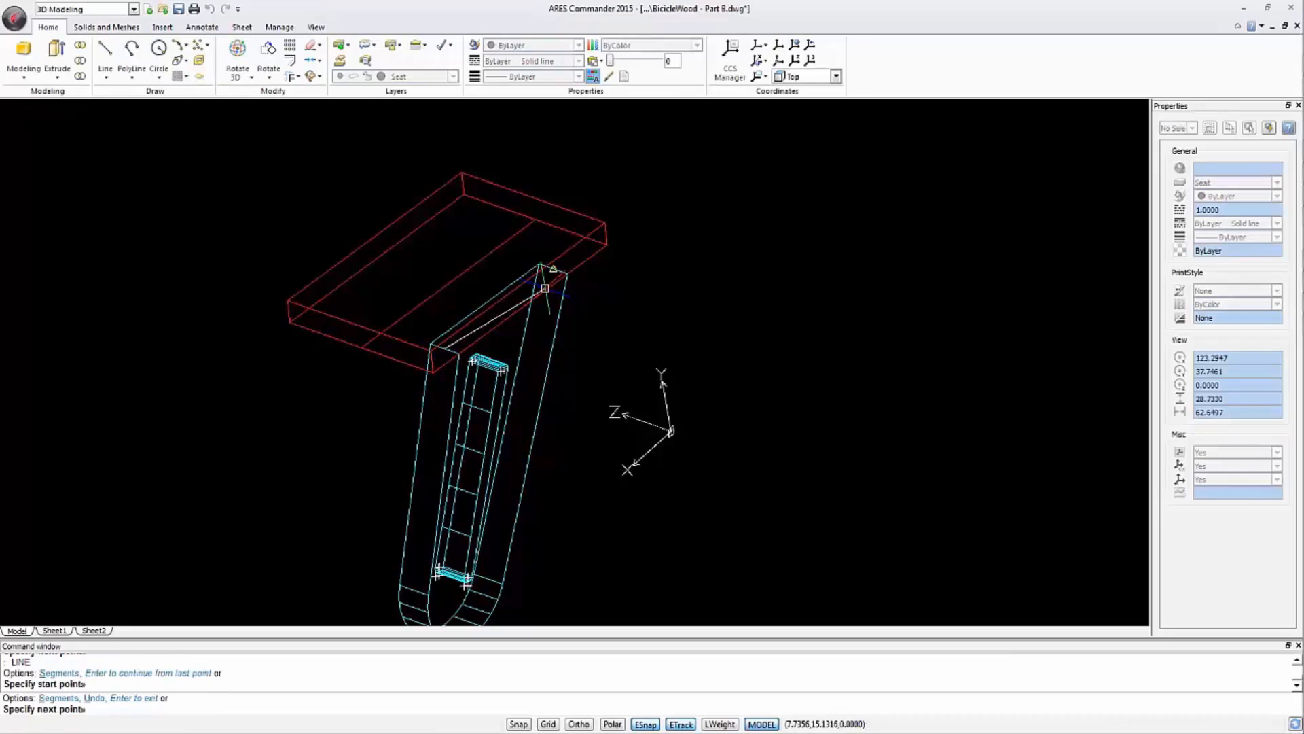
pyautogui.click(268, 52)
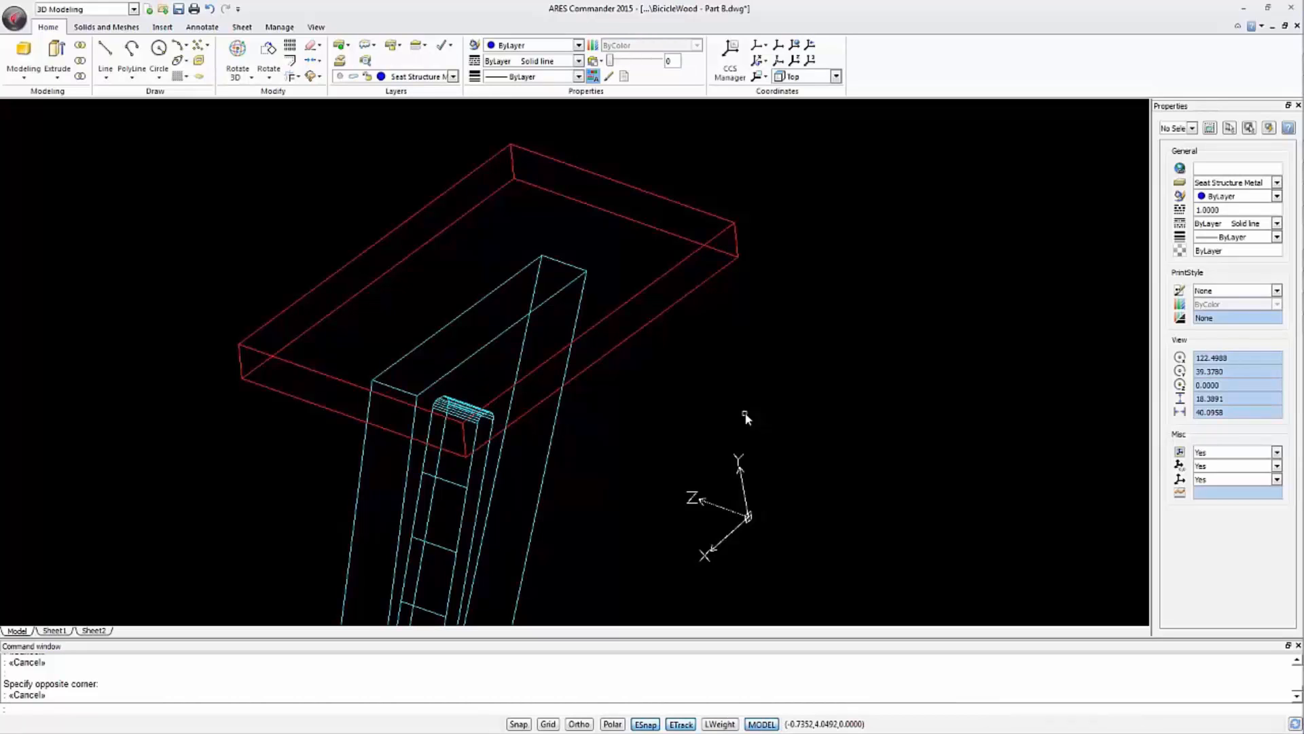
pyautogui.moveTo(545, 218)
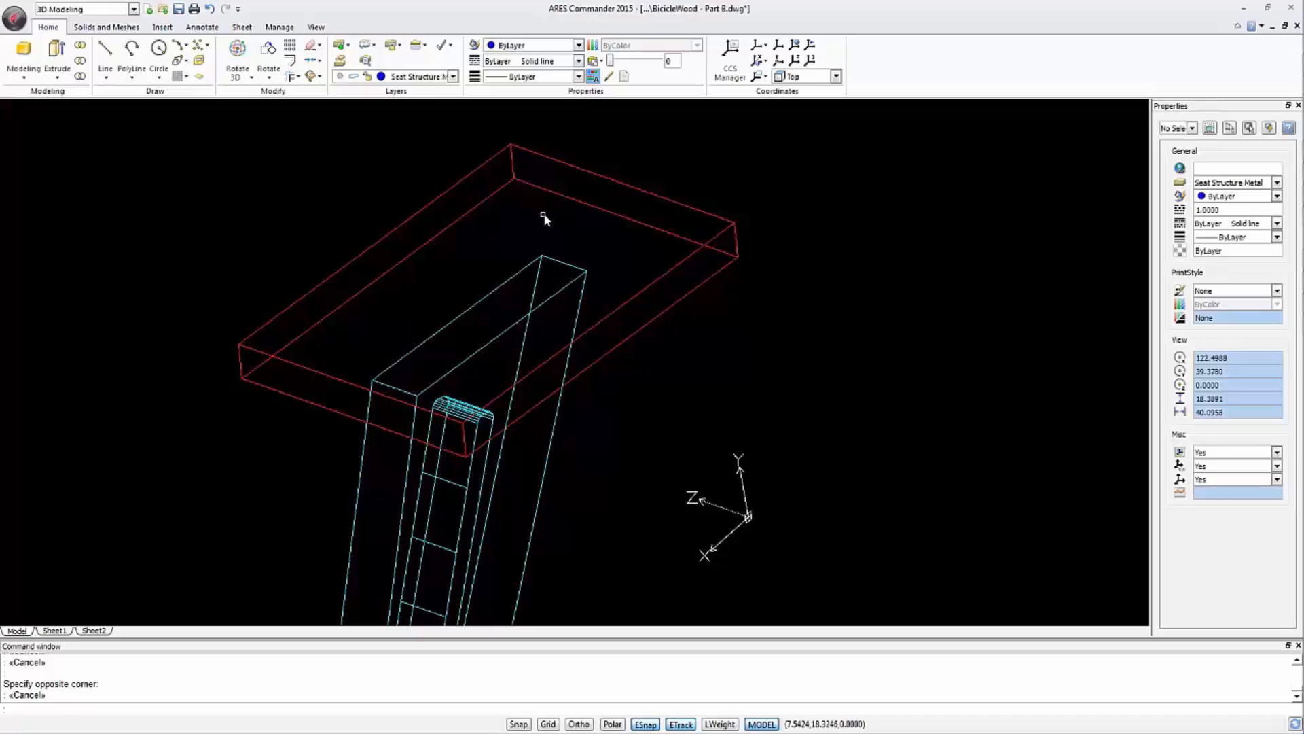
pyautogui.moveTo(563, 333)
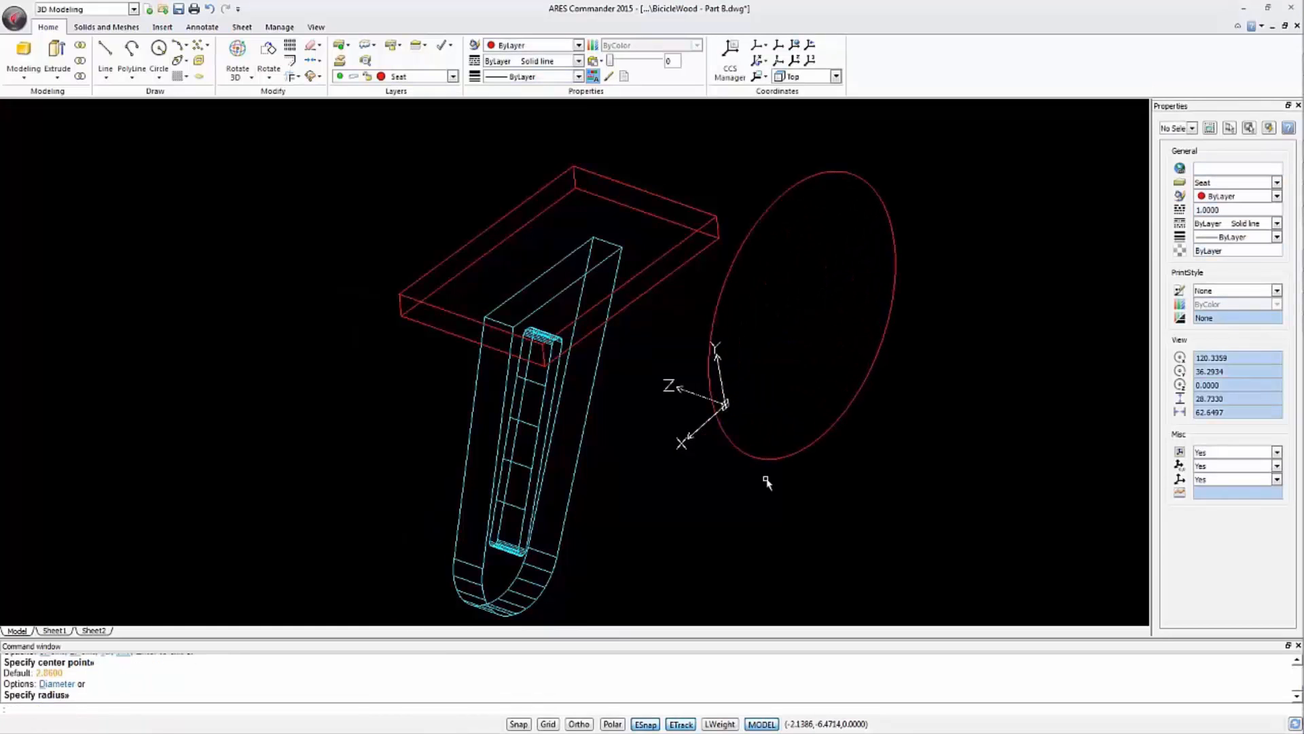
pyautogui.moveTo(708, 426)
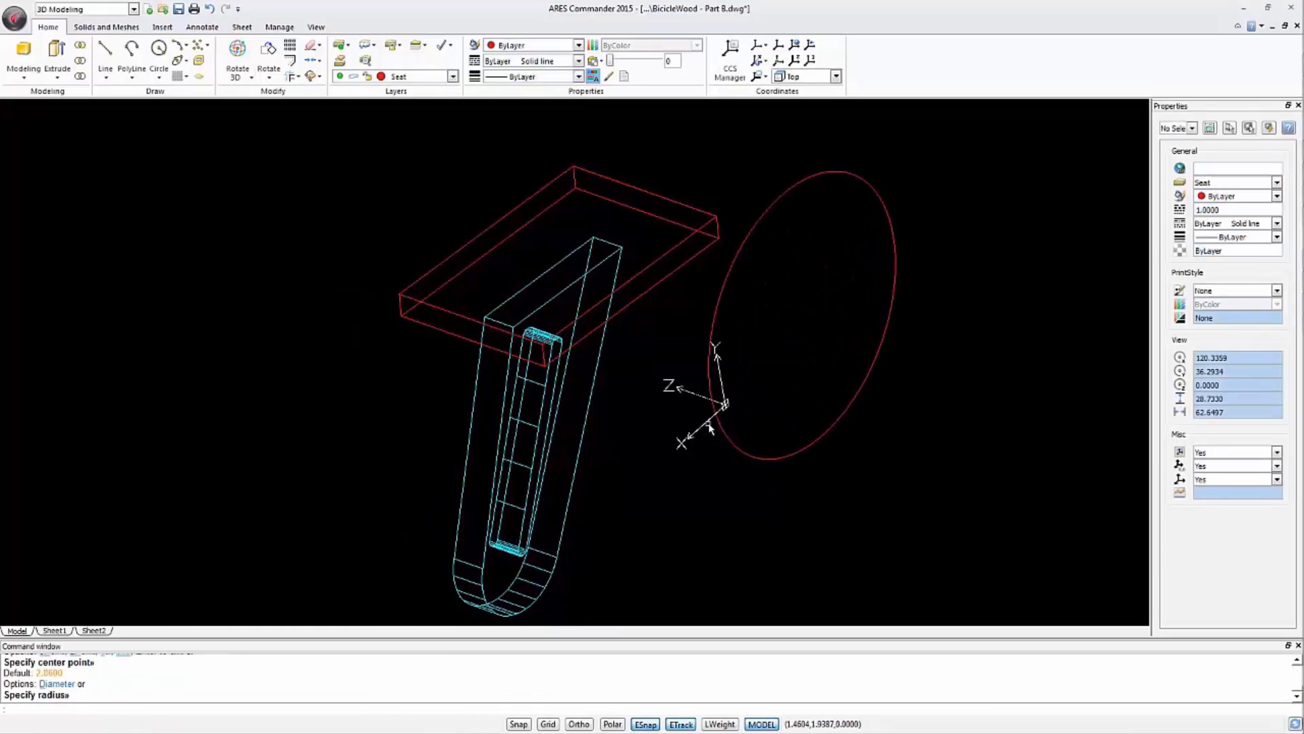
pyautogui.moveTo(745, 420)
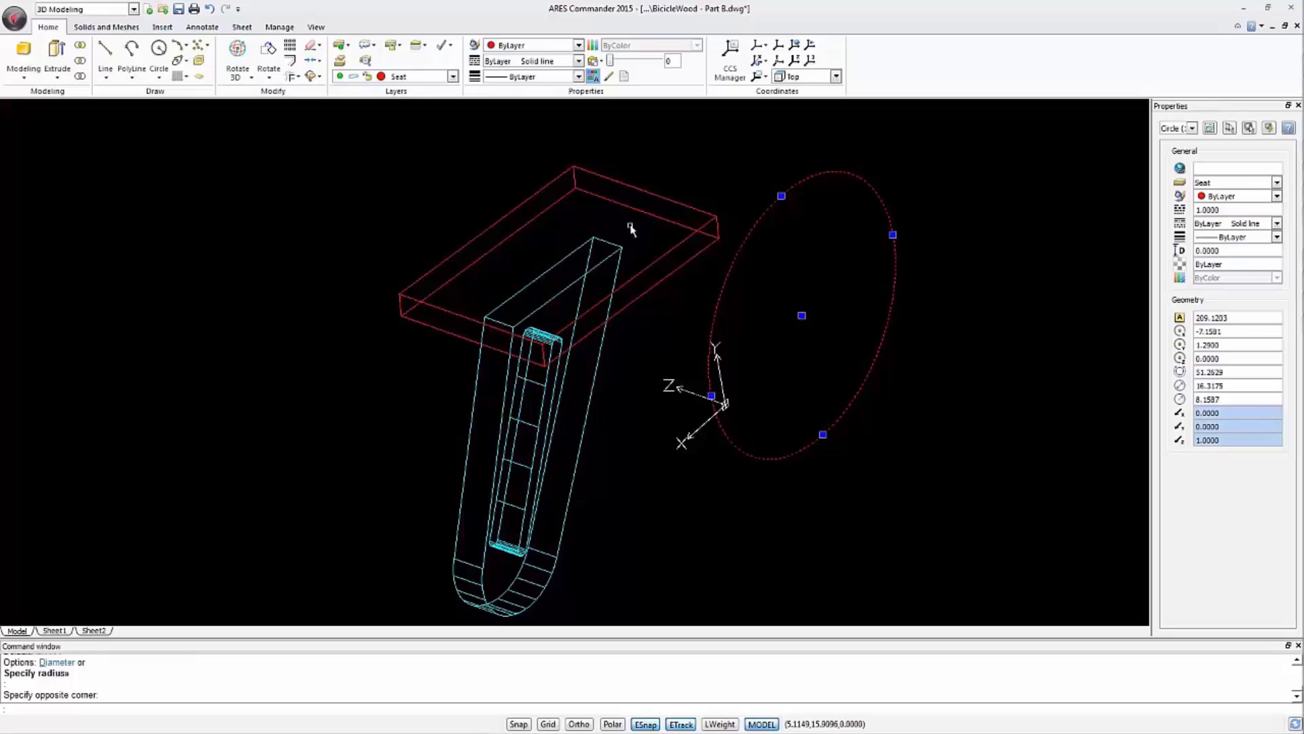
# Step: Erase the stray red circle drawn beside the post
pyautogui.press('Delete')
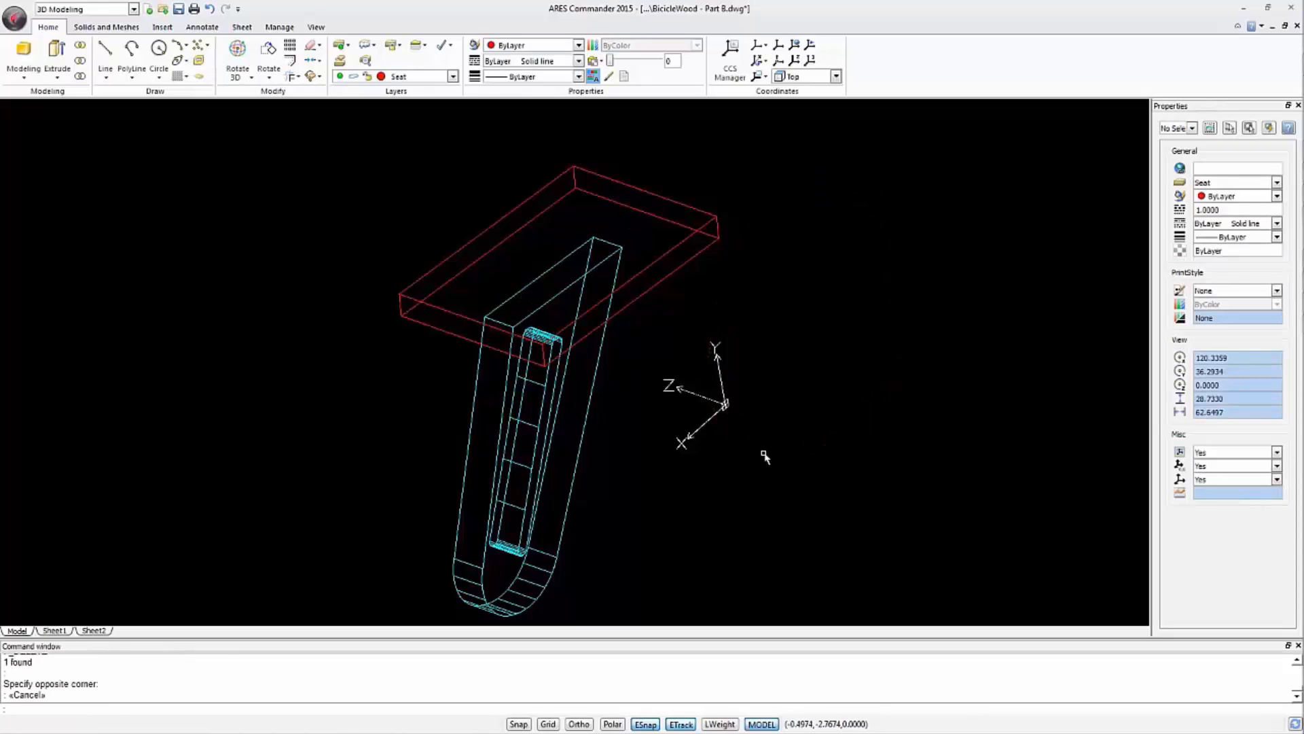
pyautogui.moveTo(763, 430)
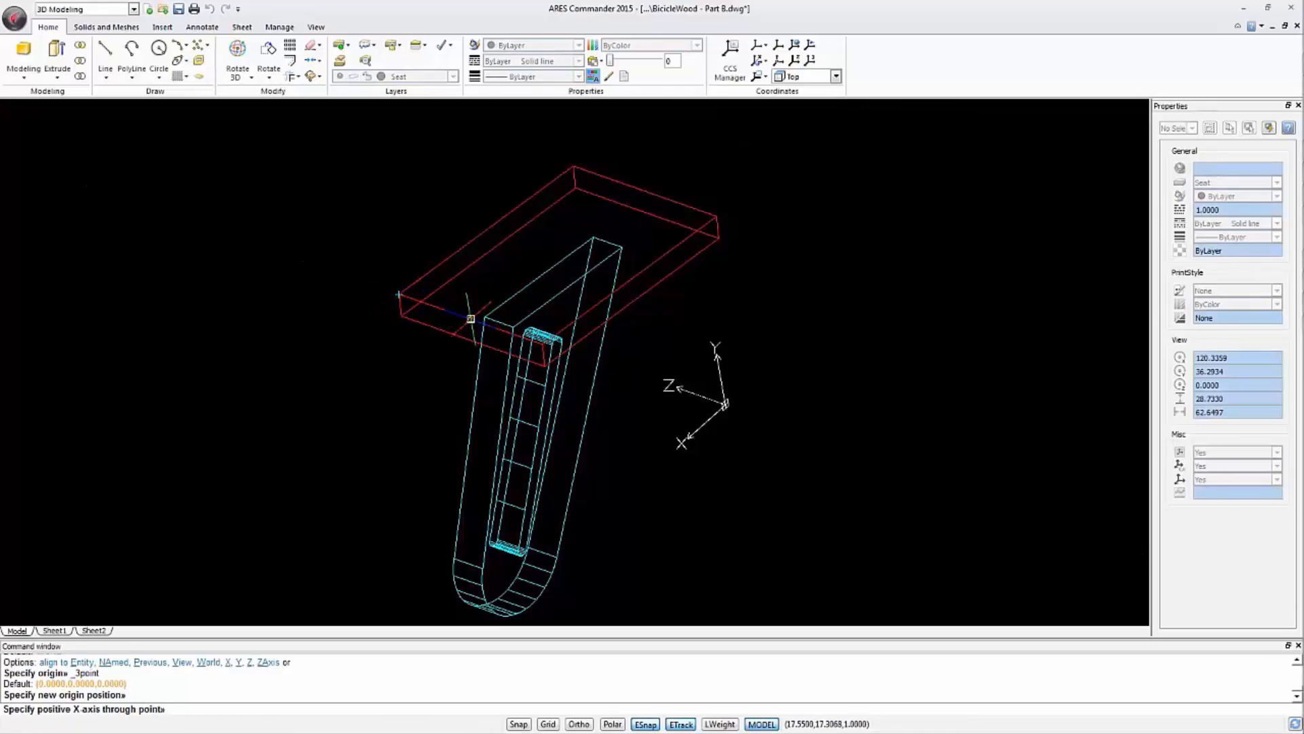
# Step: Align the UCS X axis to the slab edge and draw circles of radius 3.7 and 2.6
pyautogui.click(574, 166)
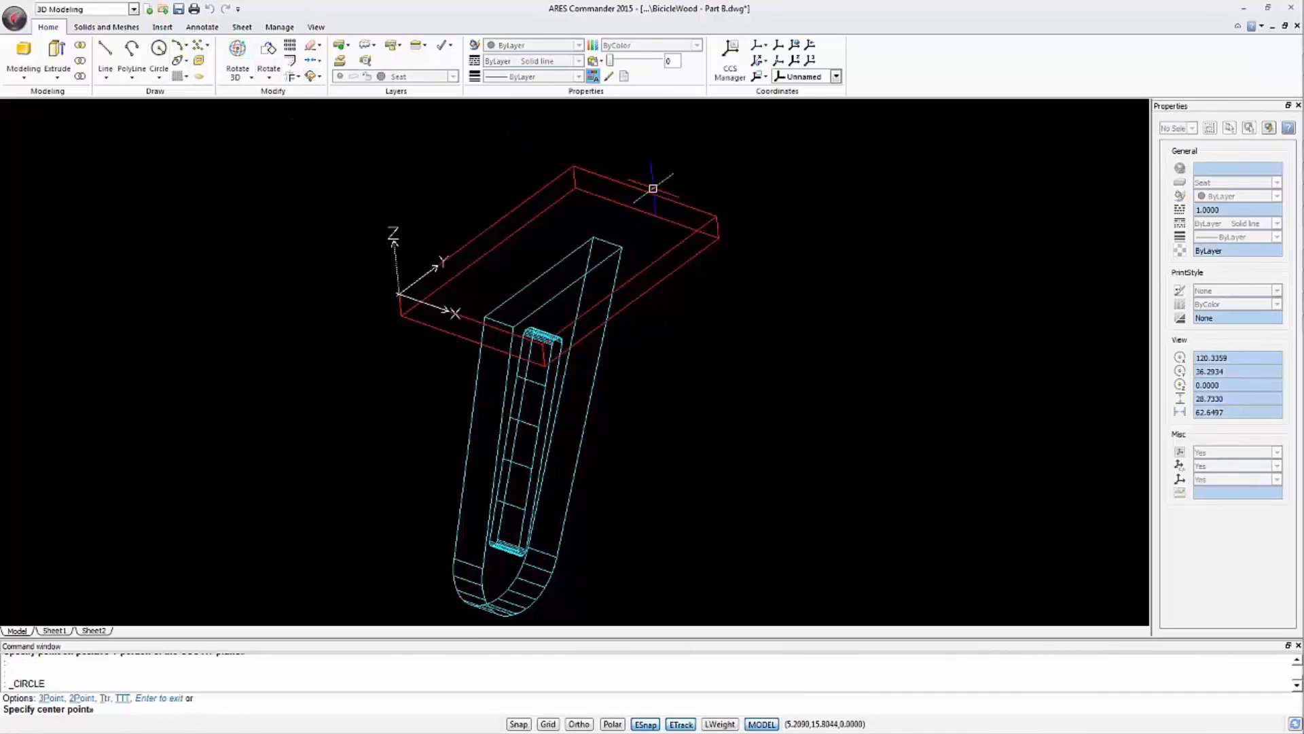
pyautogui.click(653, 188)
pyautogui.write('3.7')
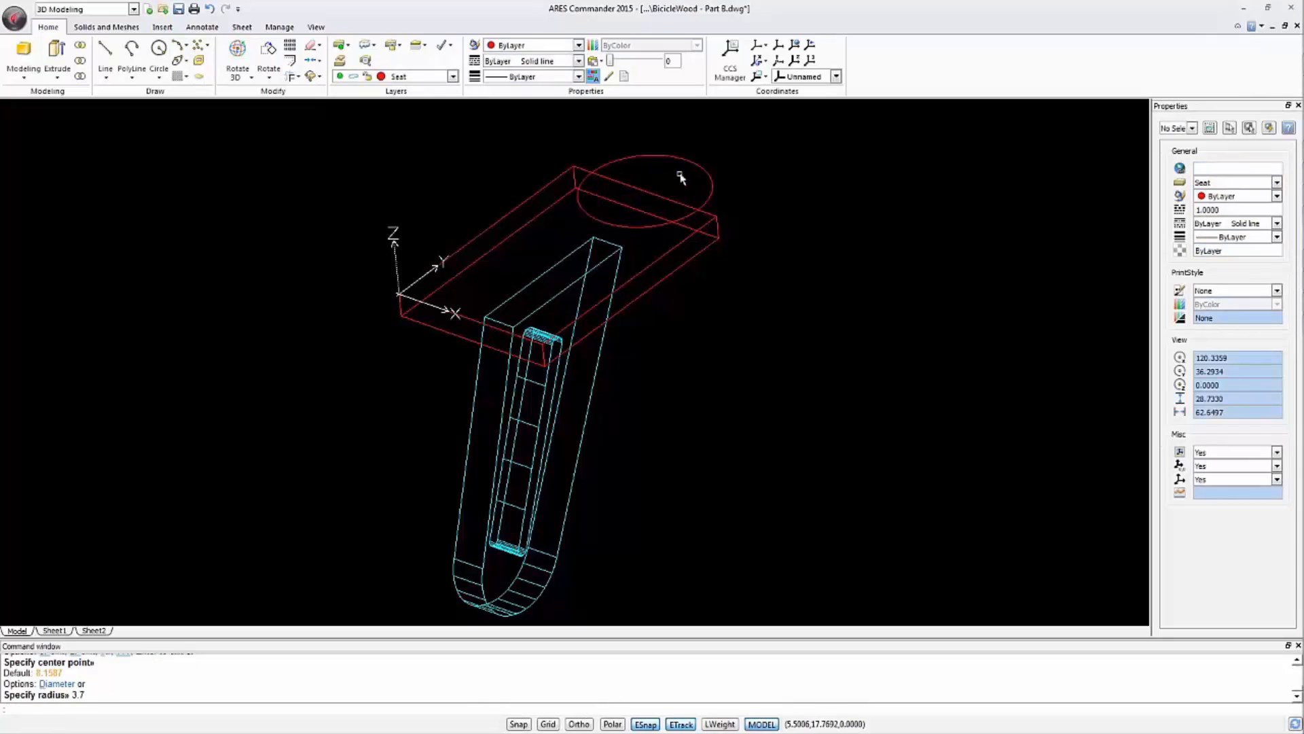
pyautogui.click(503, 278)
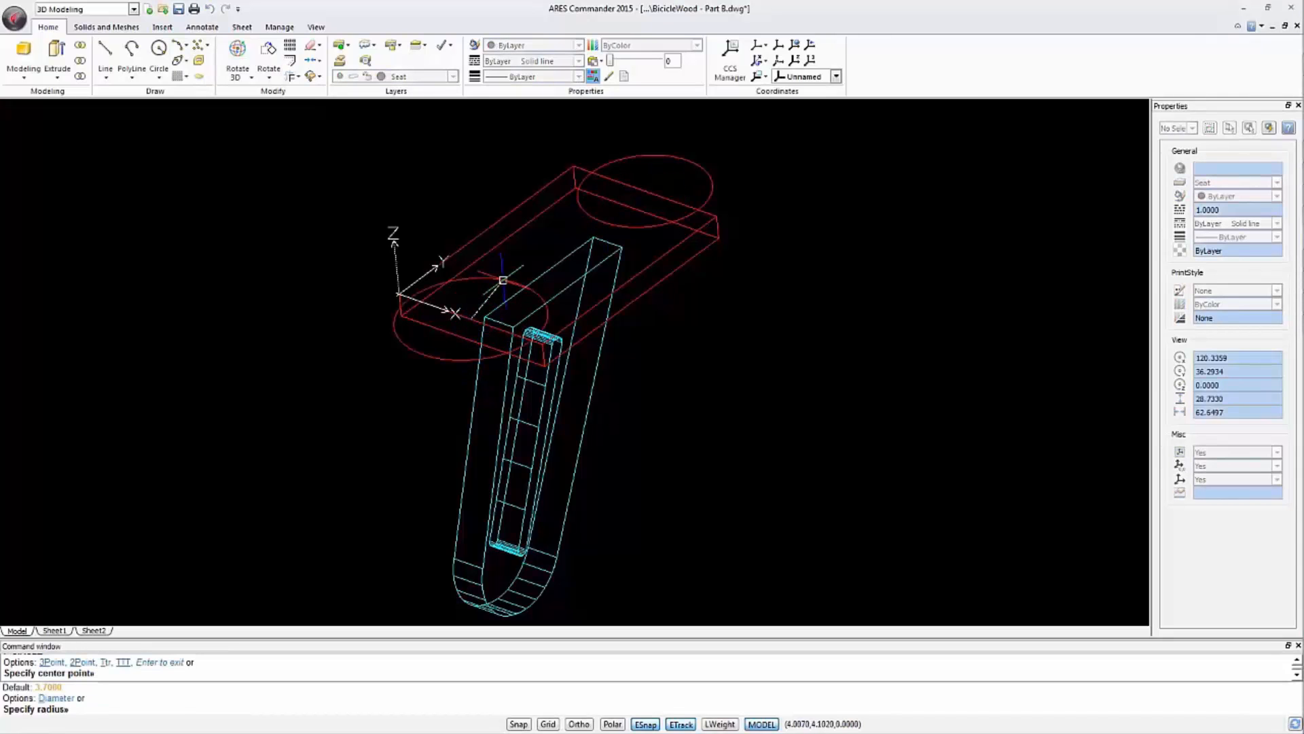
pyautogui.write('2.6')
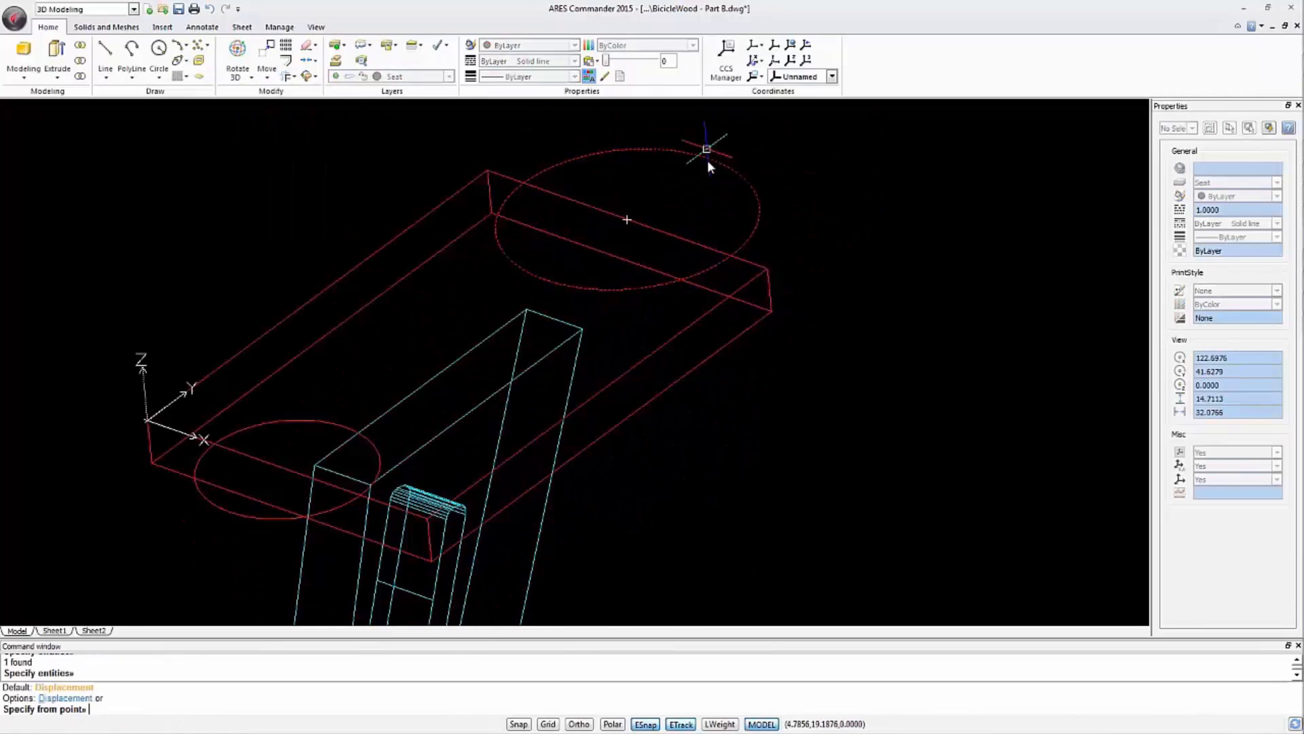
# Step: Move the large circle from its centre to a point inside the slab
pyautogui.click(706, 149)
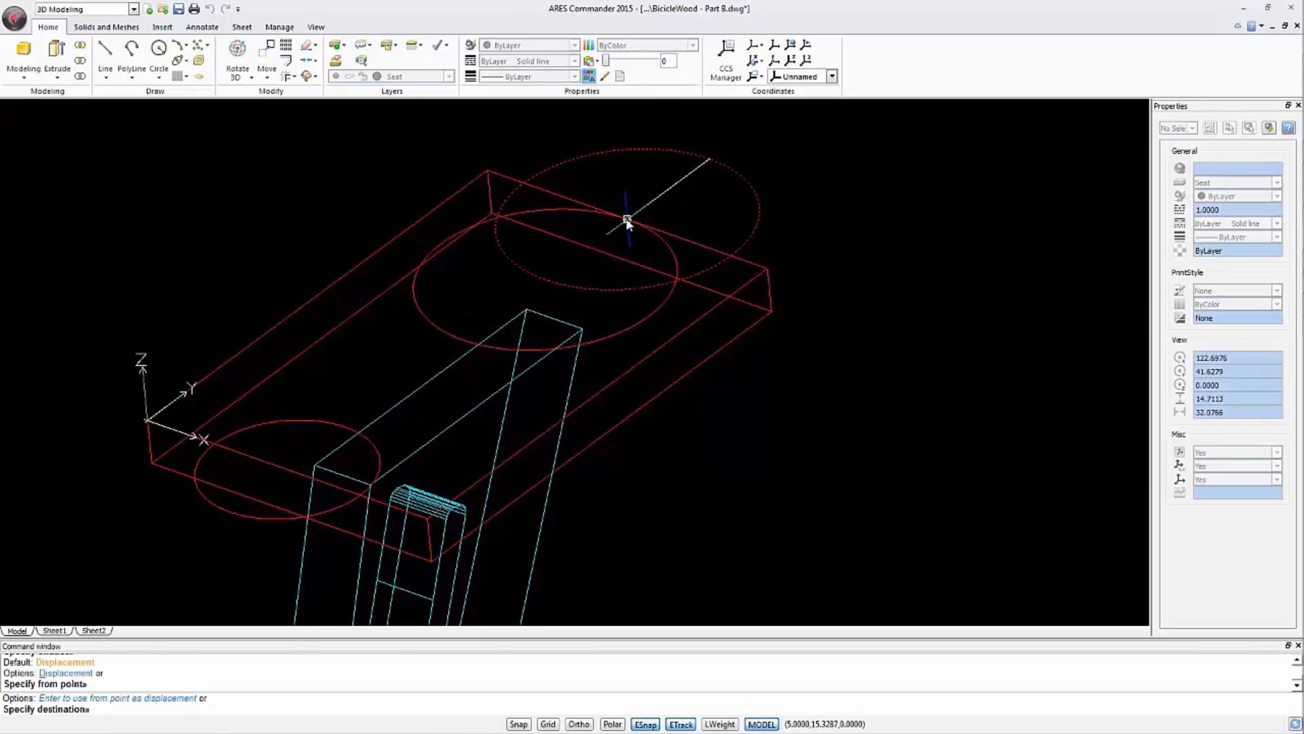
pyautogui.click(230, 512)
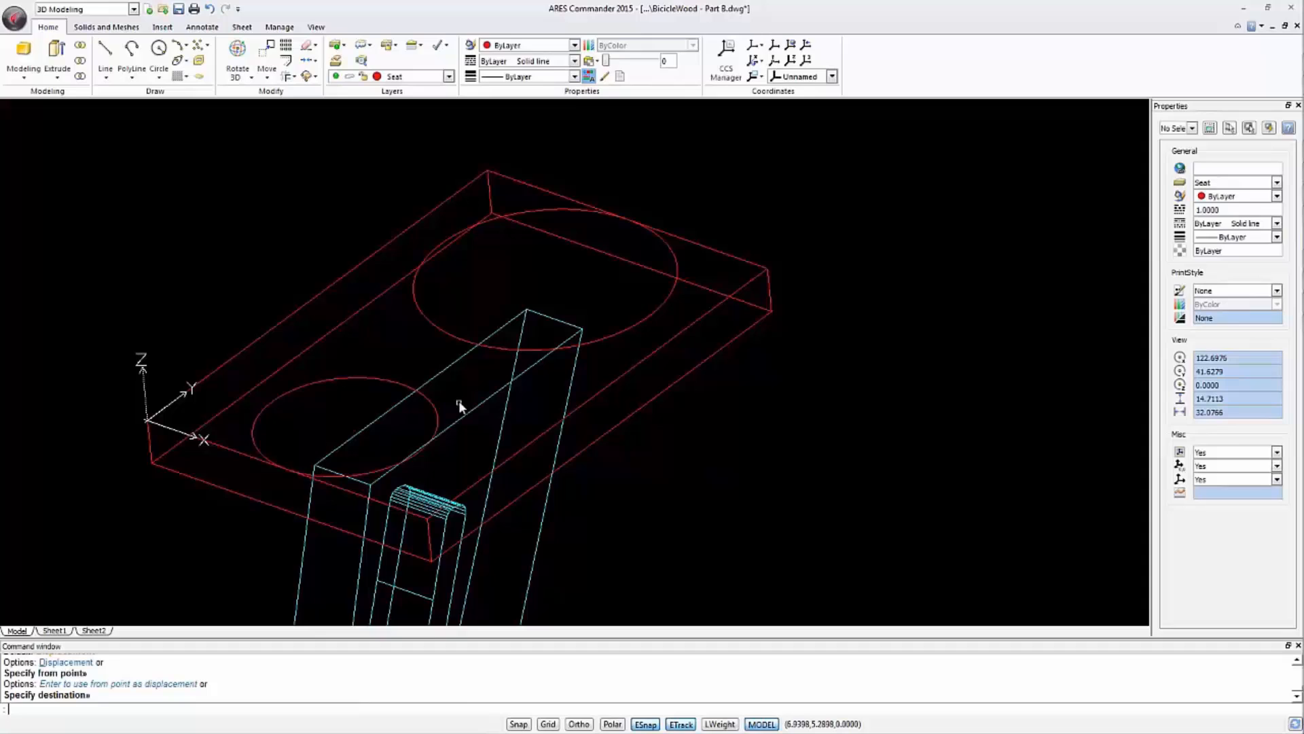
pyautogui.moveTo(407, 289)
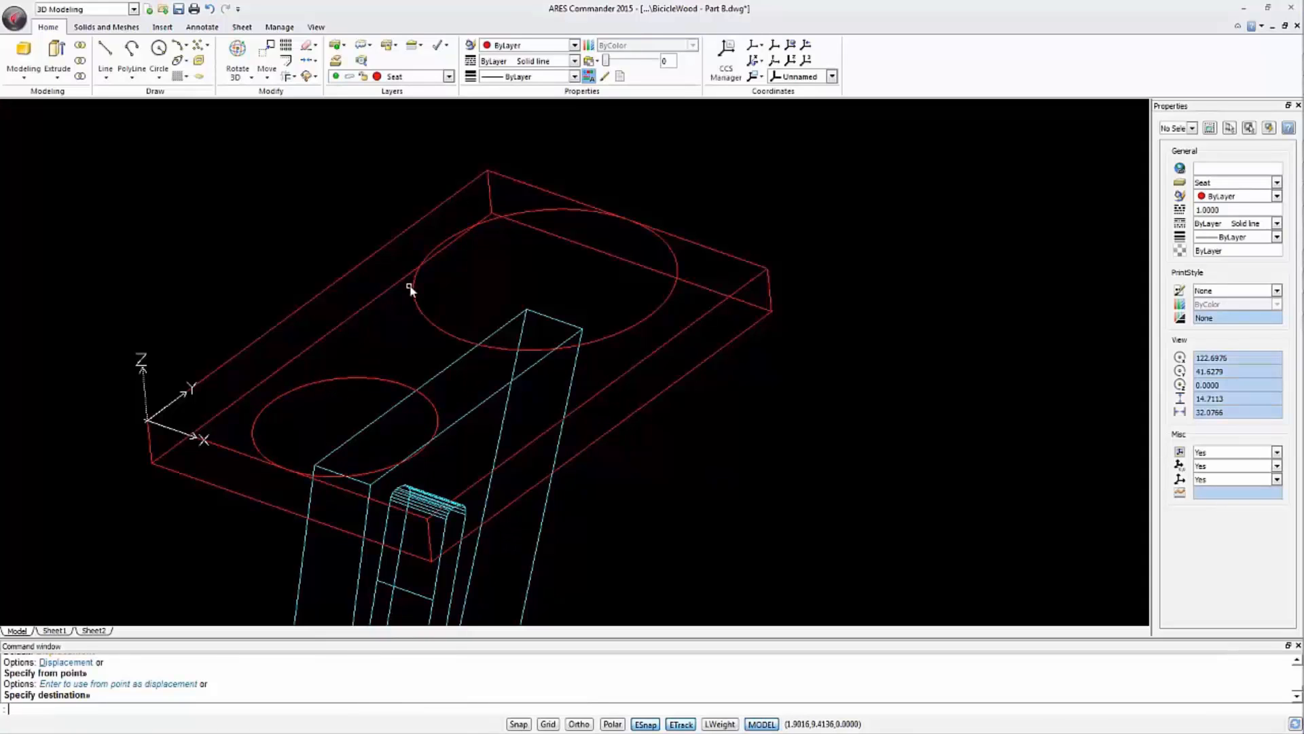
pyautogui.moveTo(377, 242)
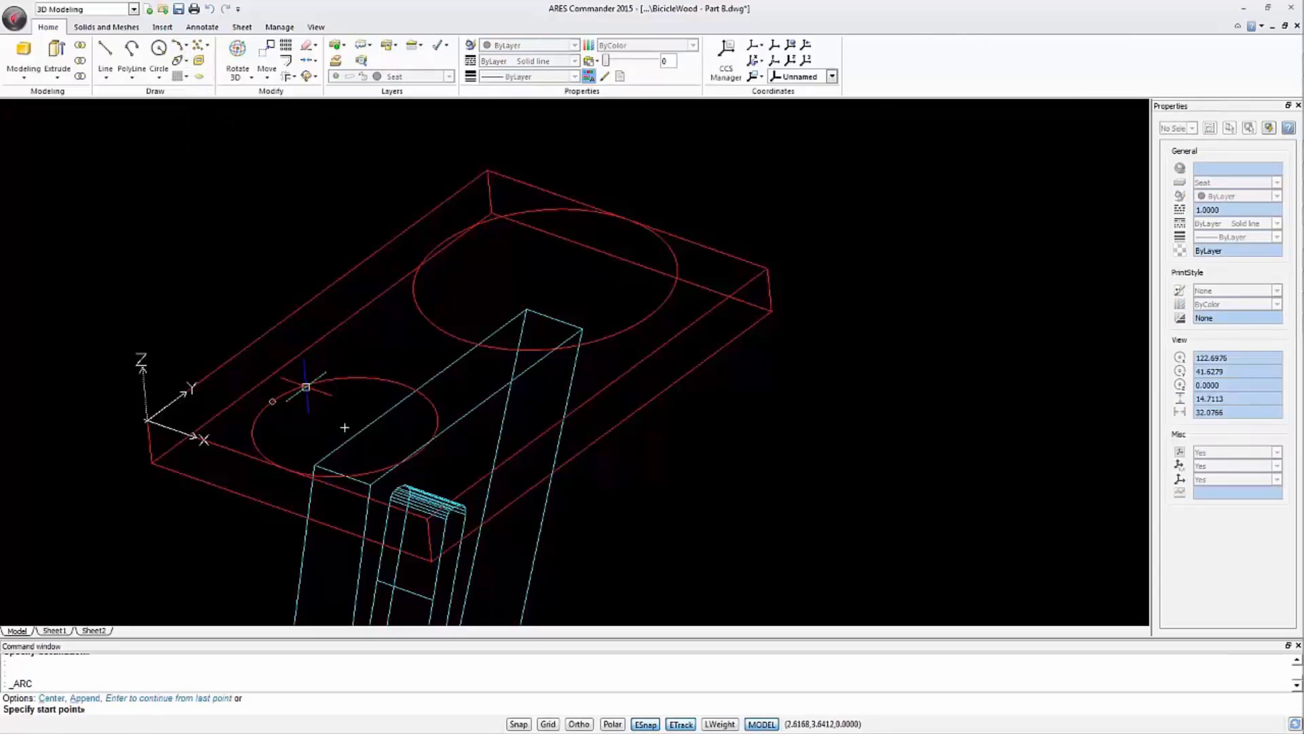
# Step: With entity snapping off, mirror the tangent curve across the seat centre line
pyautogui.rightClick(307, 386)
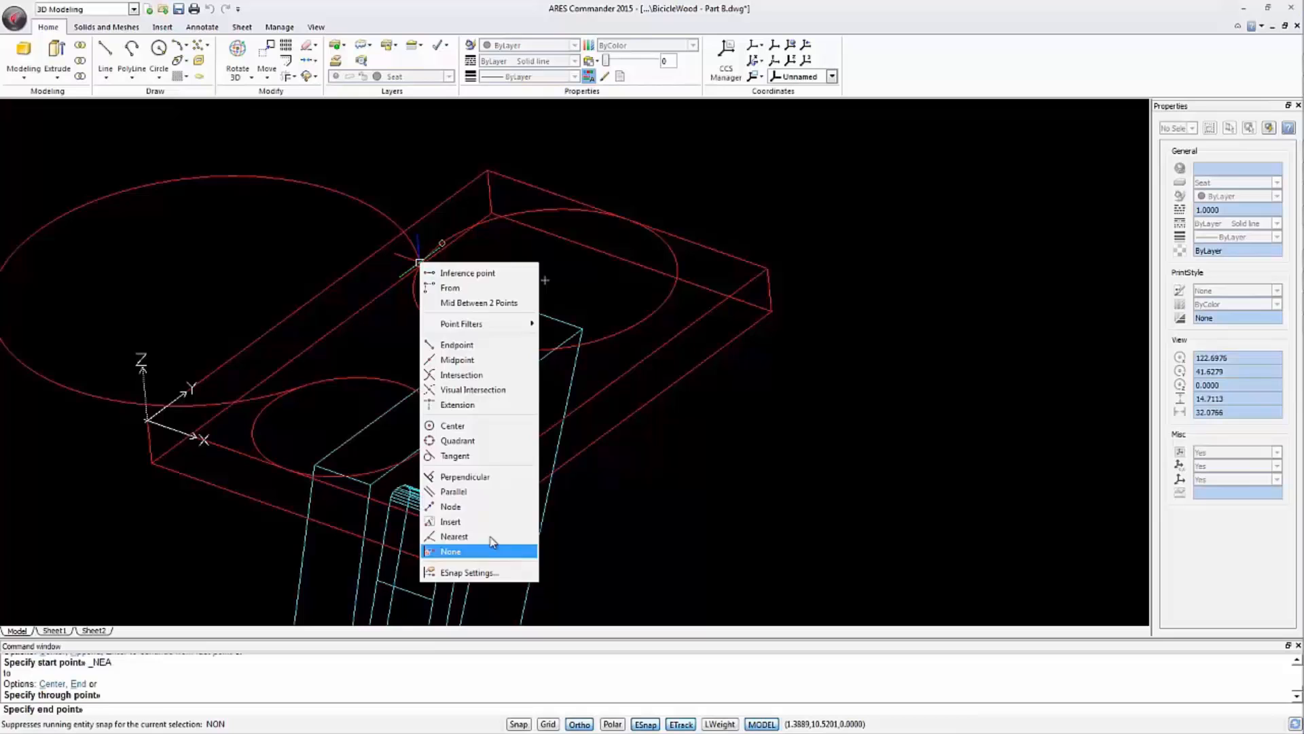
pyautogui.click(450, 552)
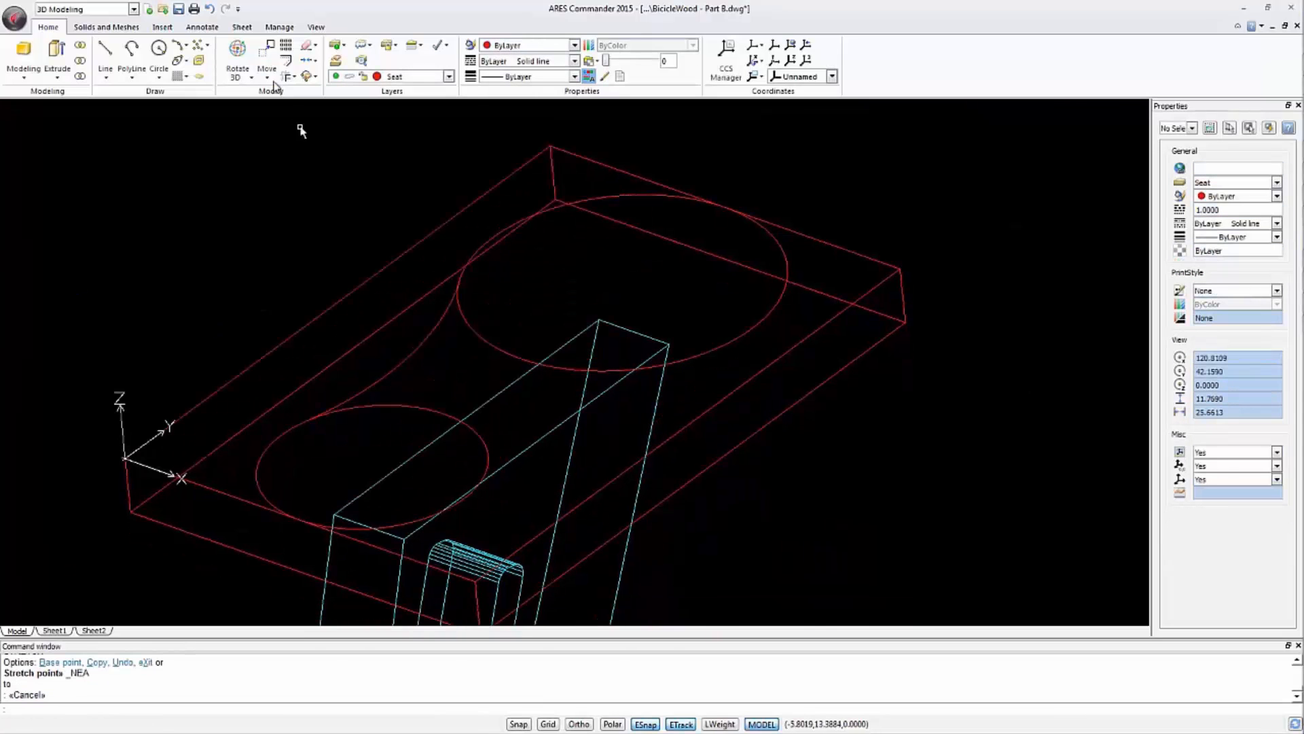
pyautogui.click(266, 75)
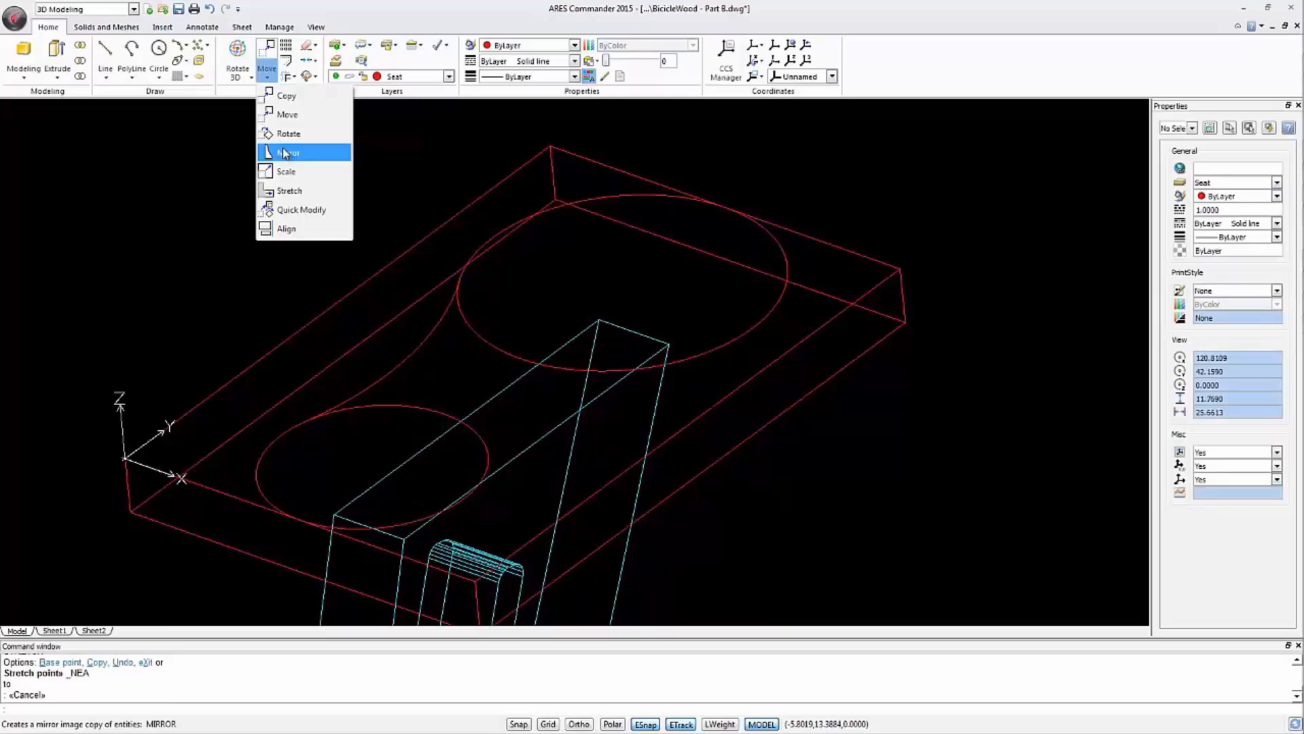
pyautogui.click(290, 153)
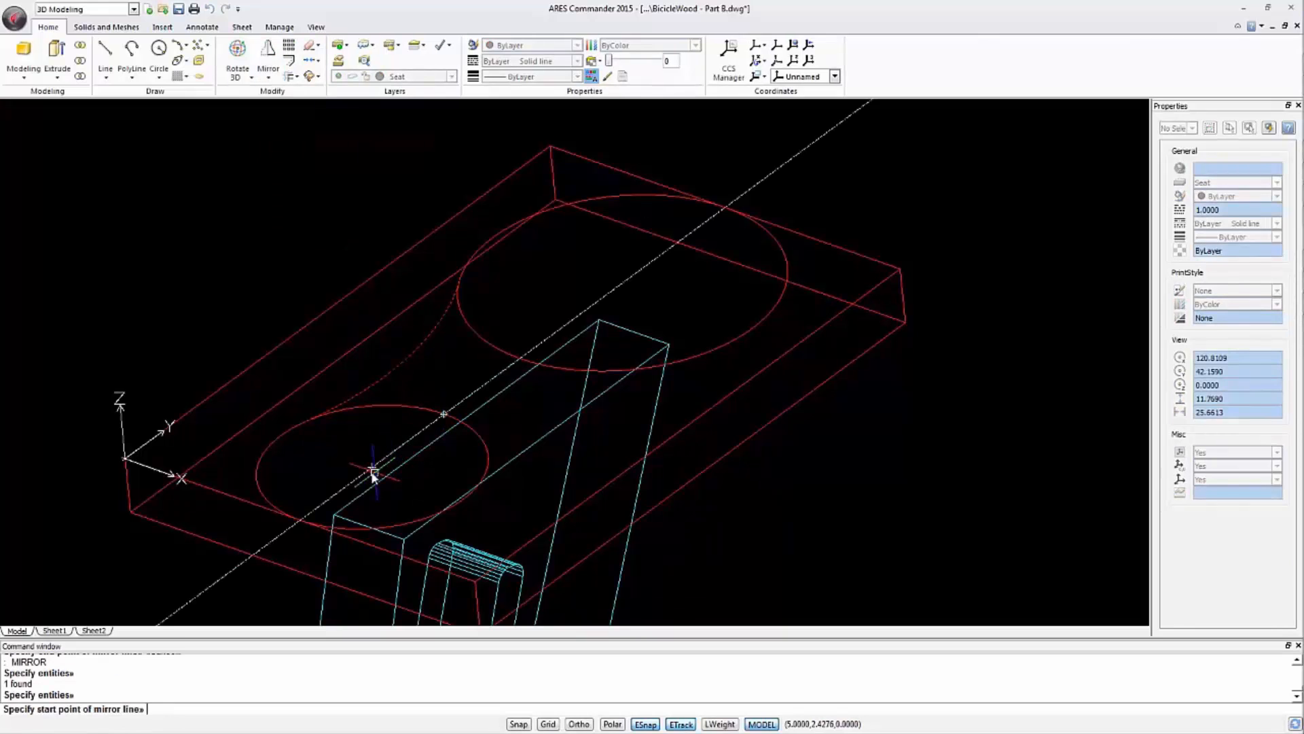
pyautogui.click(371, 470)
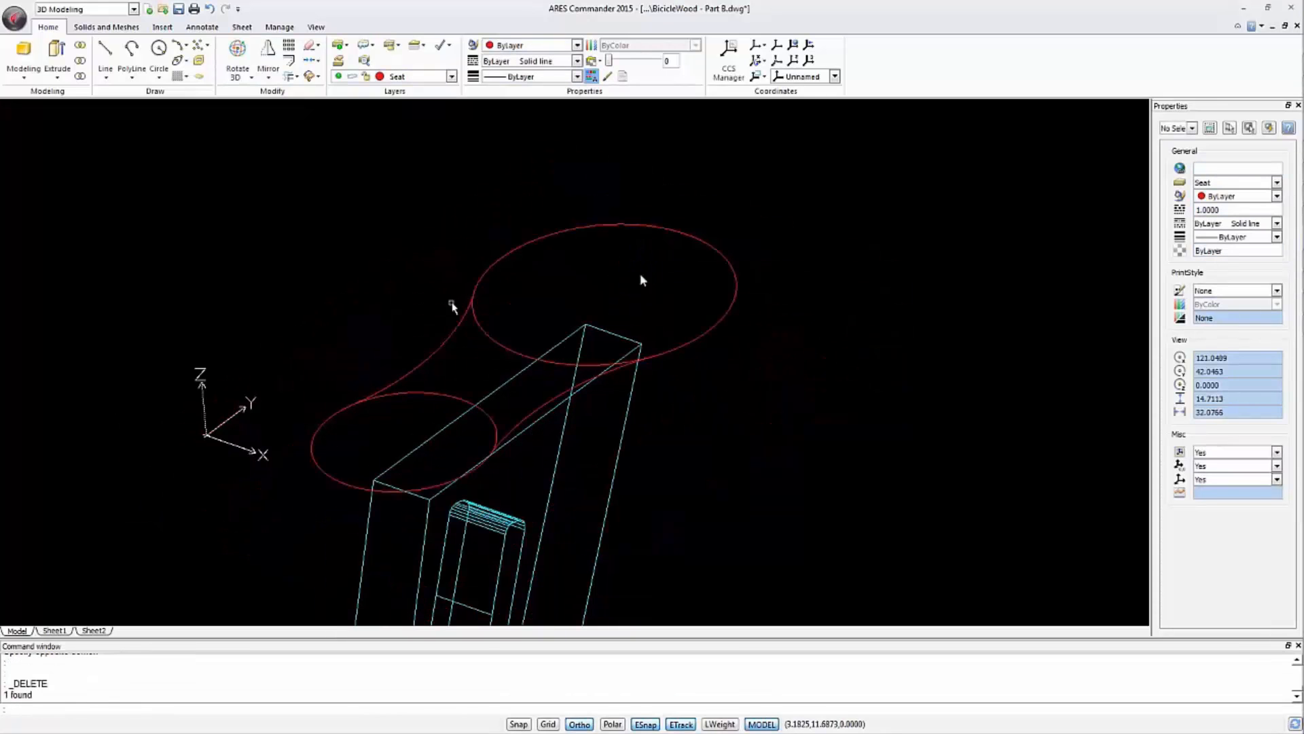
pyautogui.moveTo(722, 504)
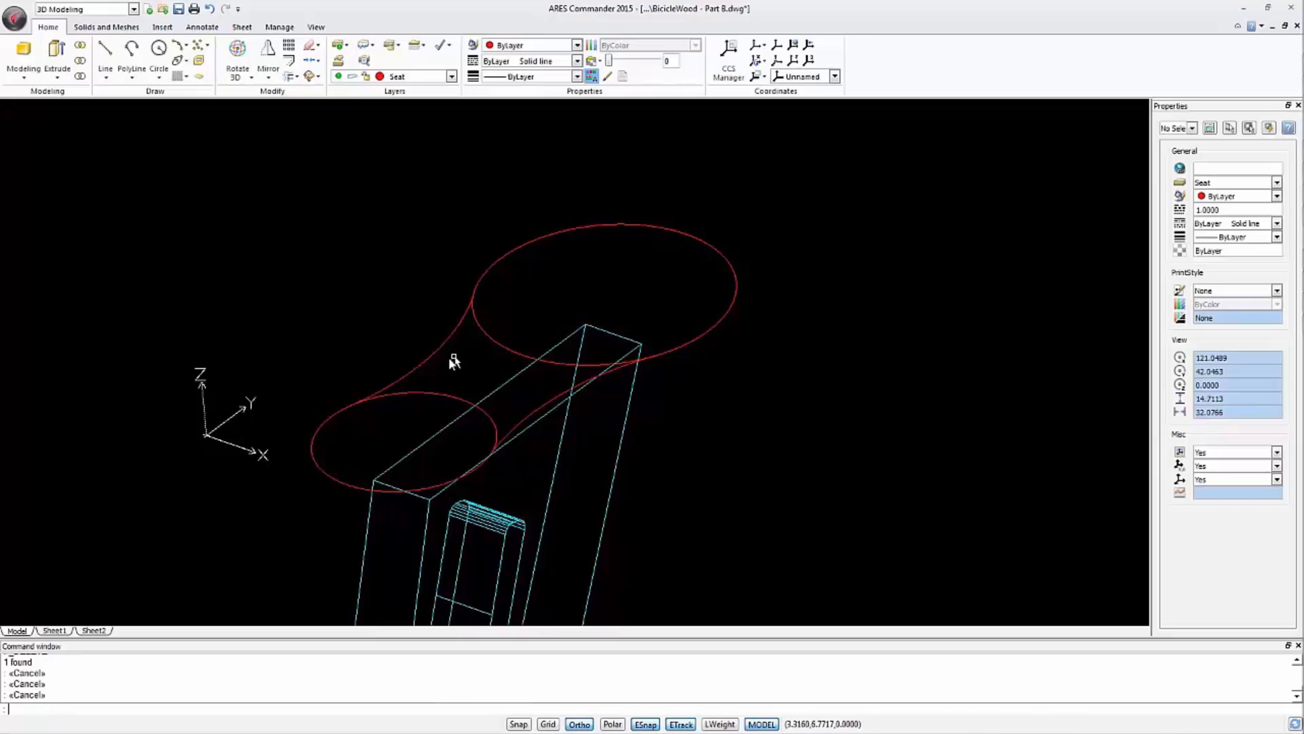
# Step: Select a seat outline curve and answer Yes to convert it for joining into a polyline
pyautogui.click(290, 77)
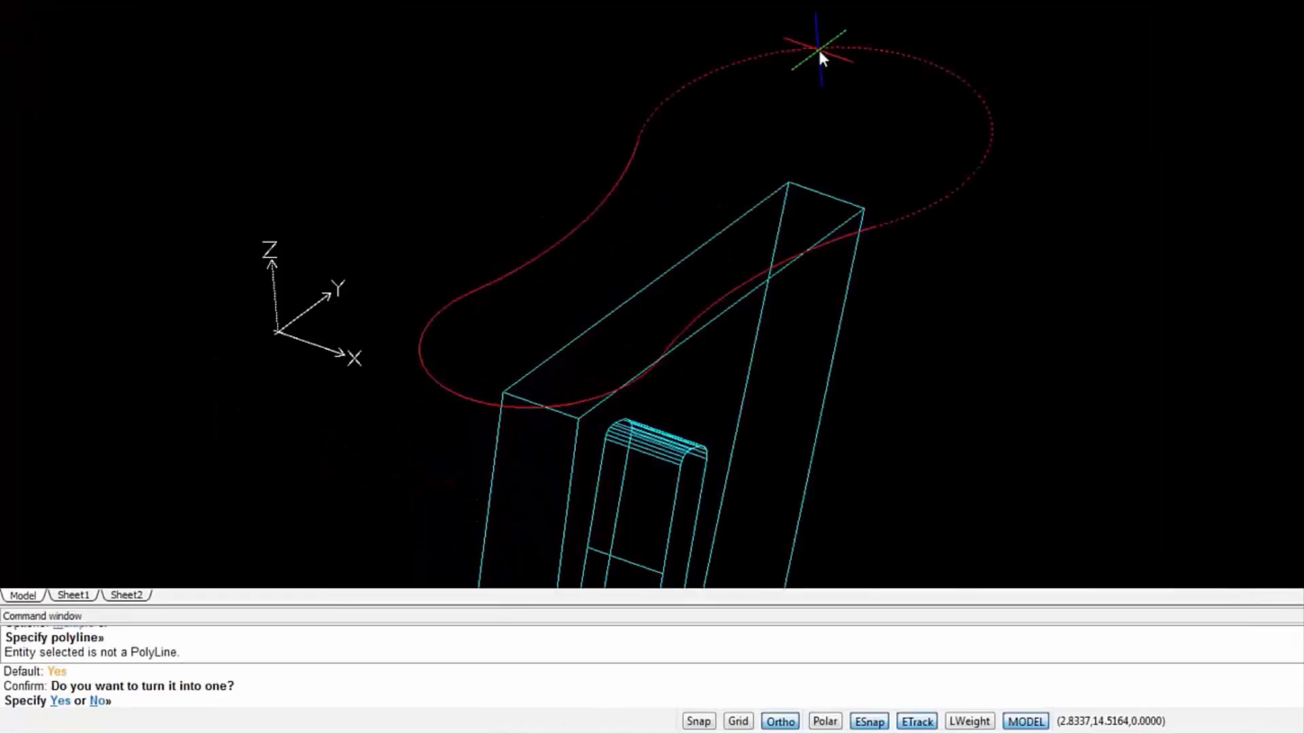
pyautogui.write('y')
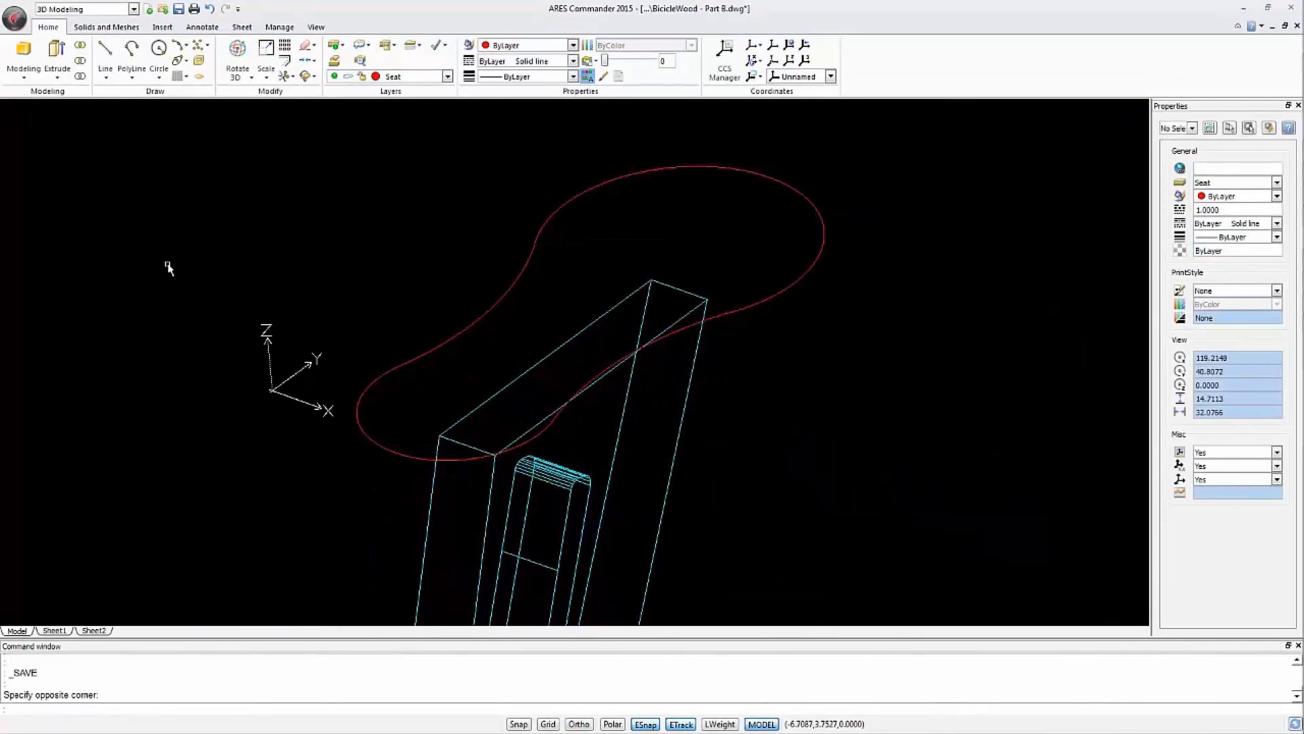
# Step: Extrude the peanut outline to a height of -1.5 and display it with shaded rendering
pyautogui.click(56, 58)
pyautogui.write('b')
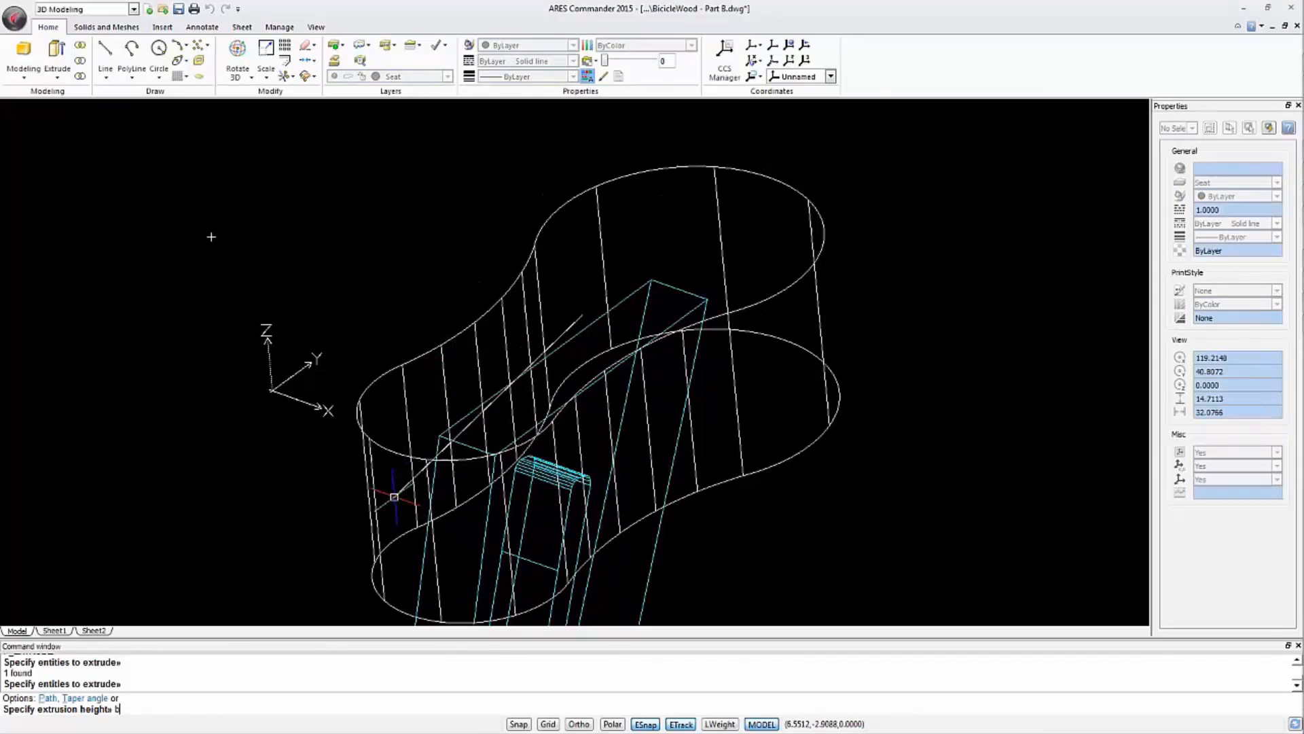
pyautogui.moveTo(362, 491)
pyautogui.write('-1.5')
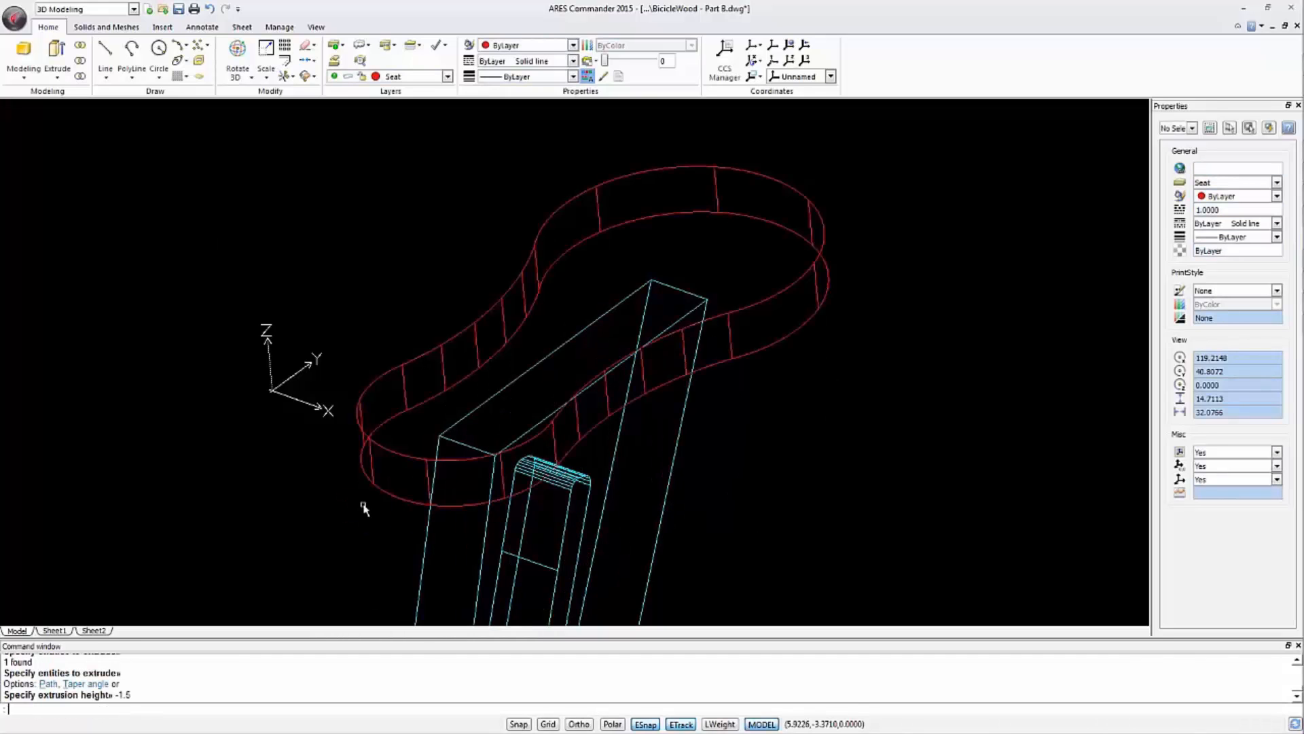
pyautogui.click(315, 27)
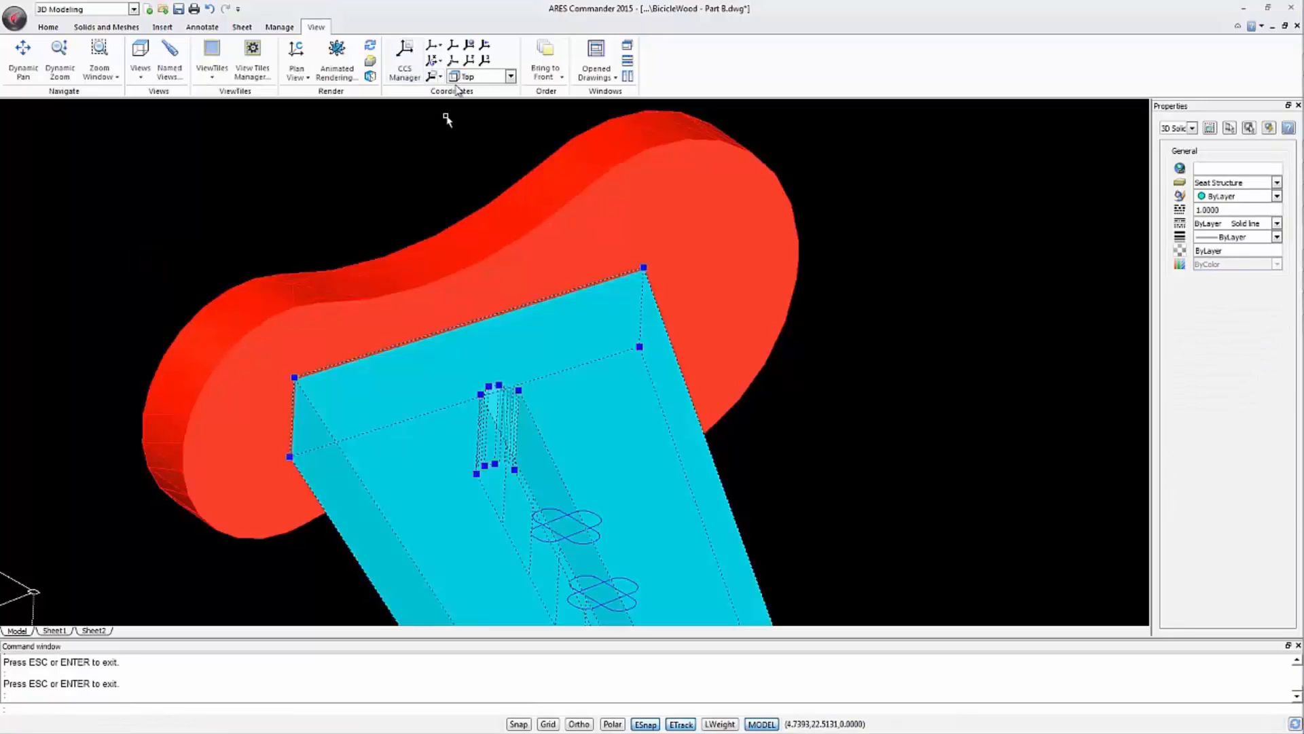
pyautogui.click(47, 26)
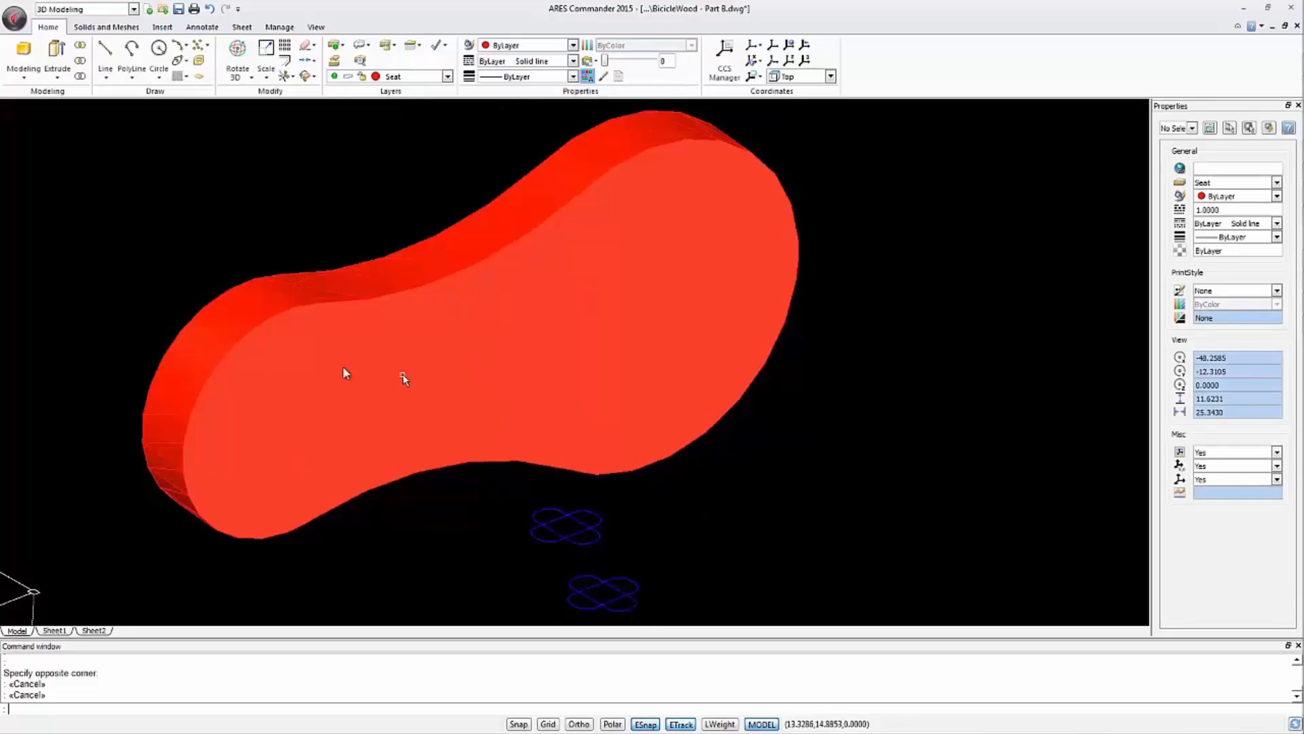
pyautogui.moveTo(349, 424)
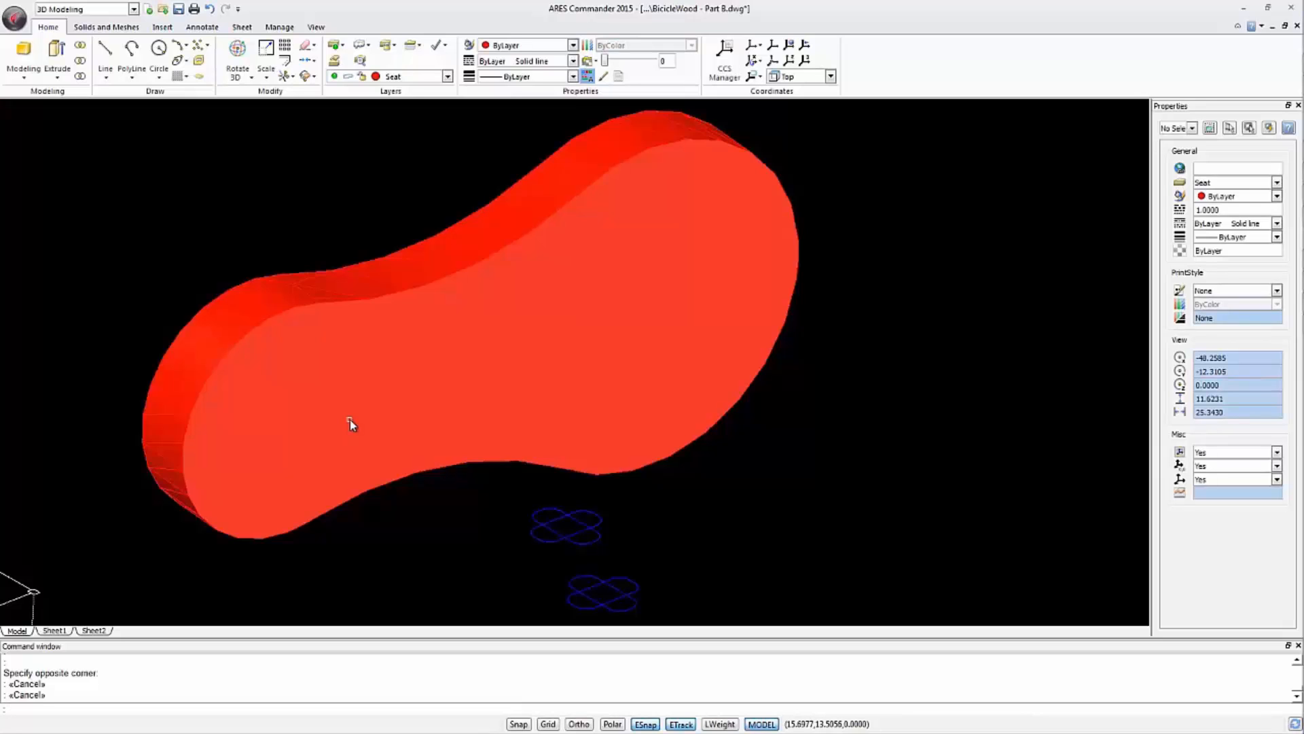
pyautogui.moveTo(418, 89)
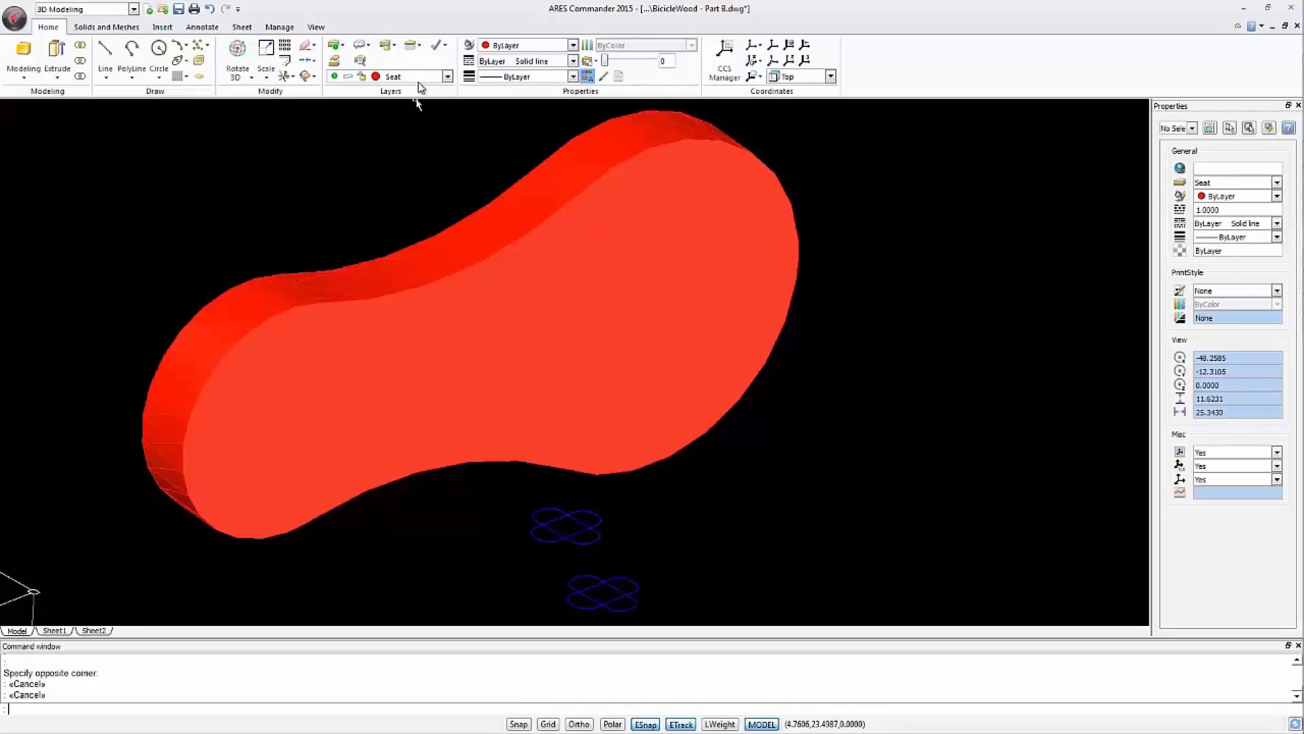
pyautogui.click(448, 76)
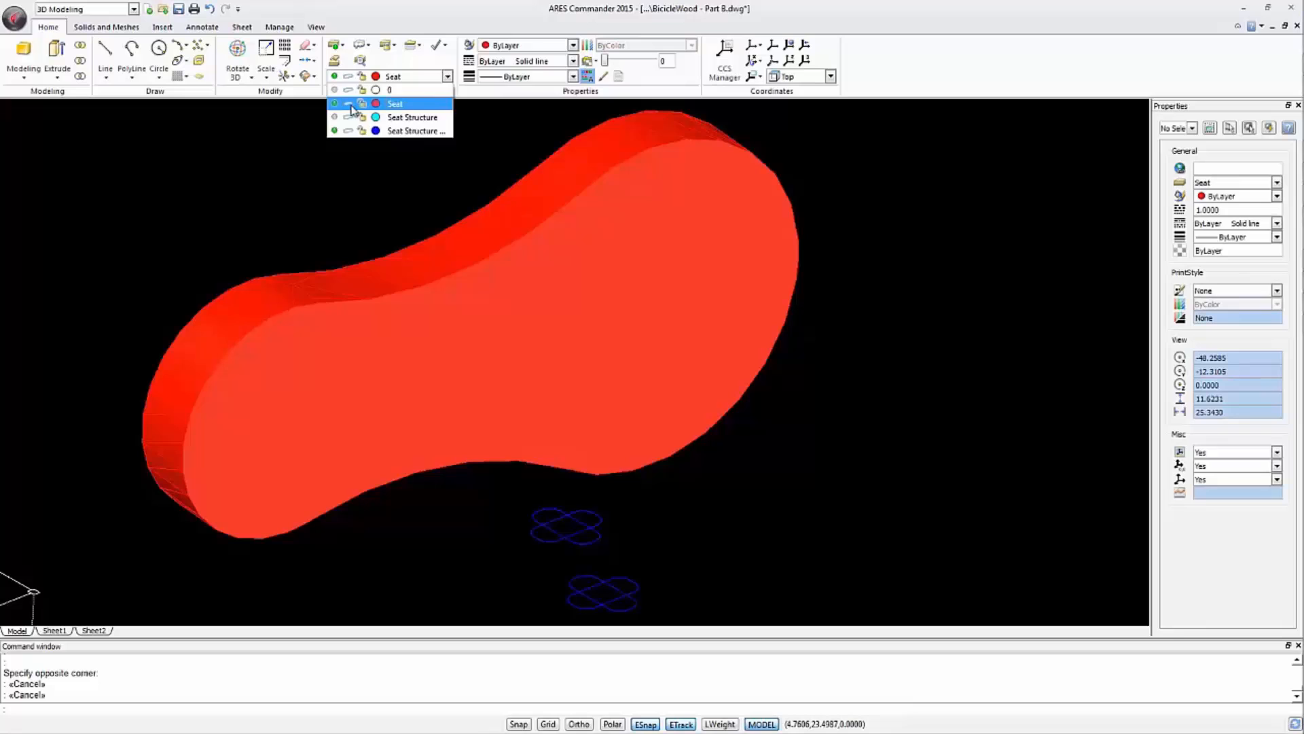
pyautogui.click(415, 131)
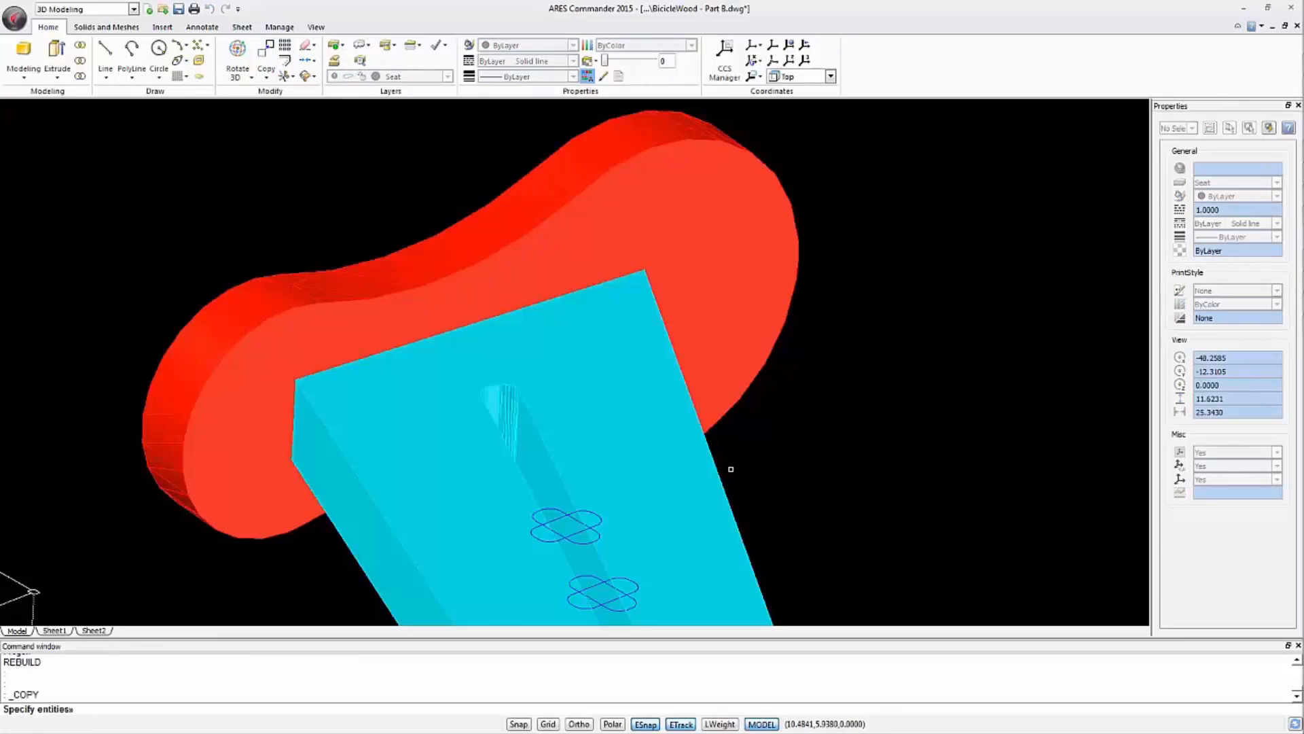
# Step: Copy the seat-post solid from a base point to a new position at the saddle
pyautogui.click(720, 544)
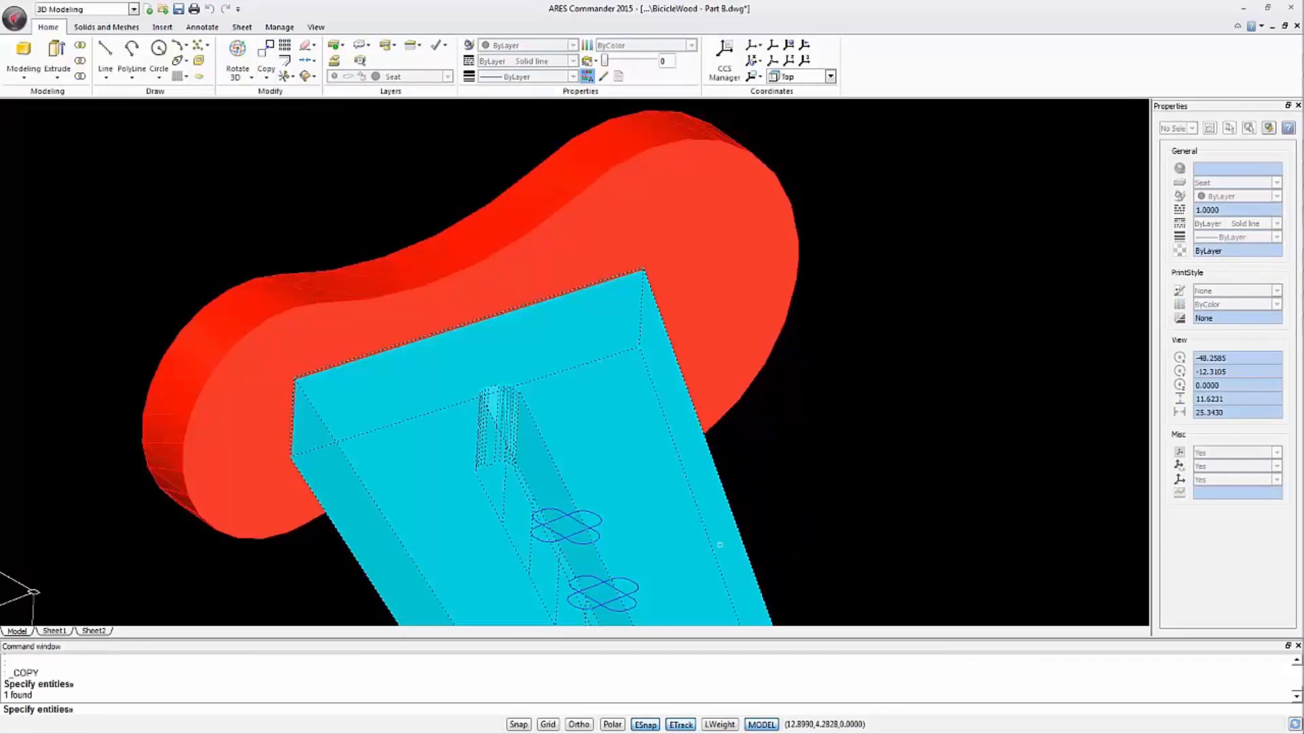
pyautogui.click(289, 456)
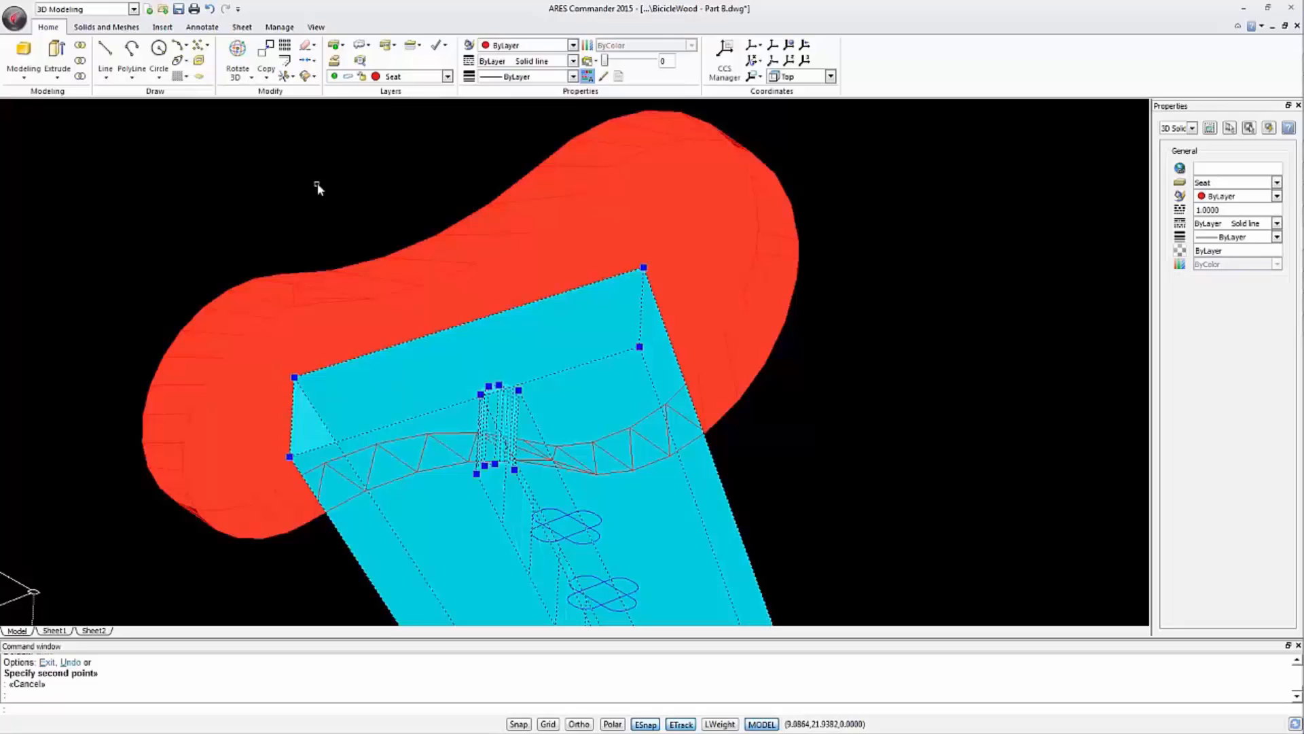
pyautogui.click(448, 75)
pyautogui.write('o')
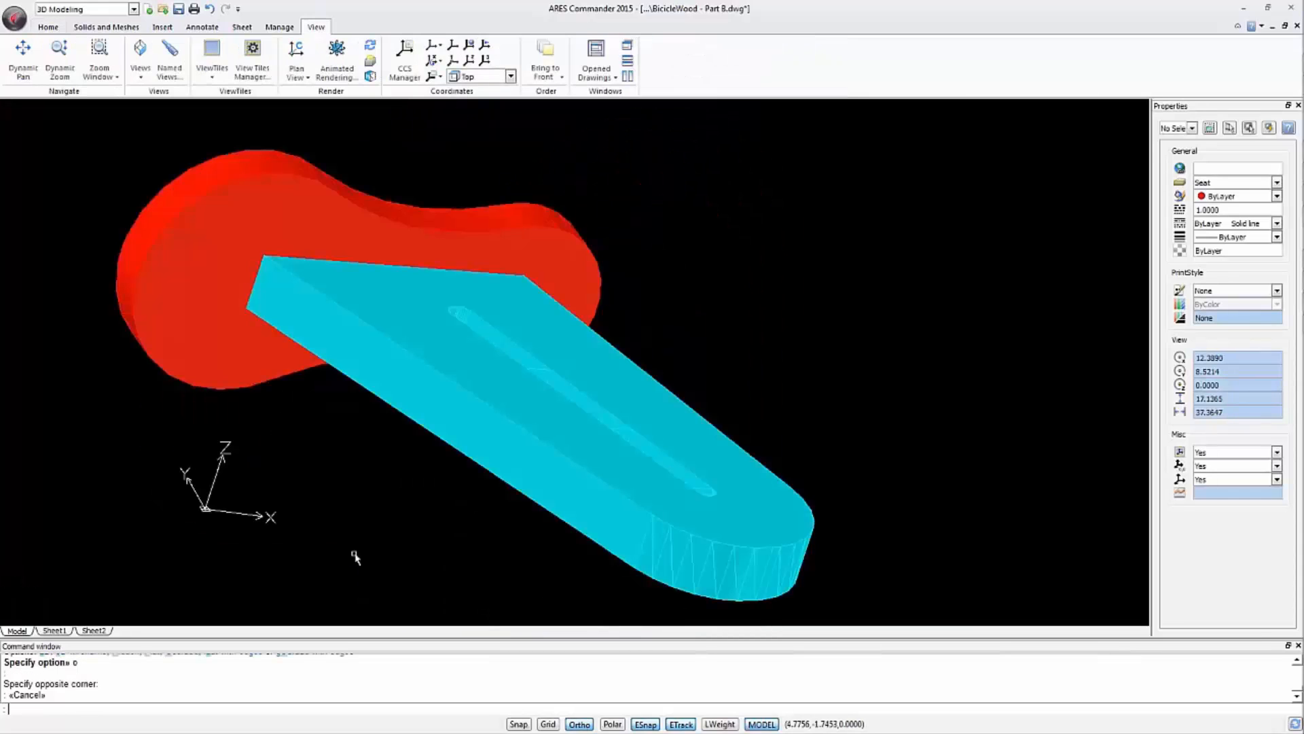
pyautogui.moveTo(4, 180)
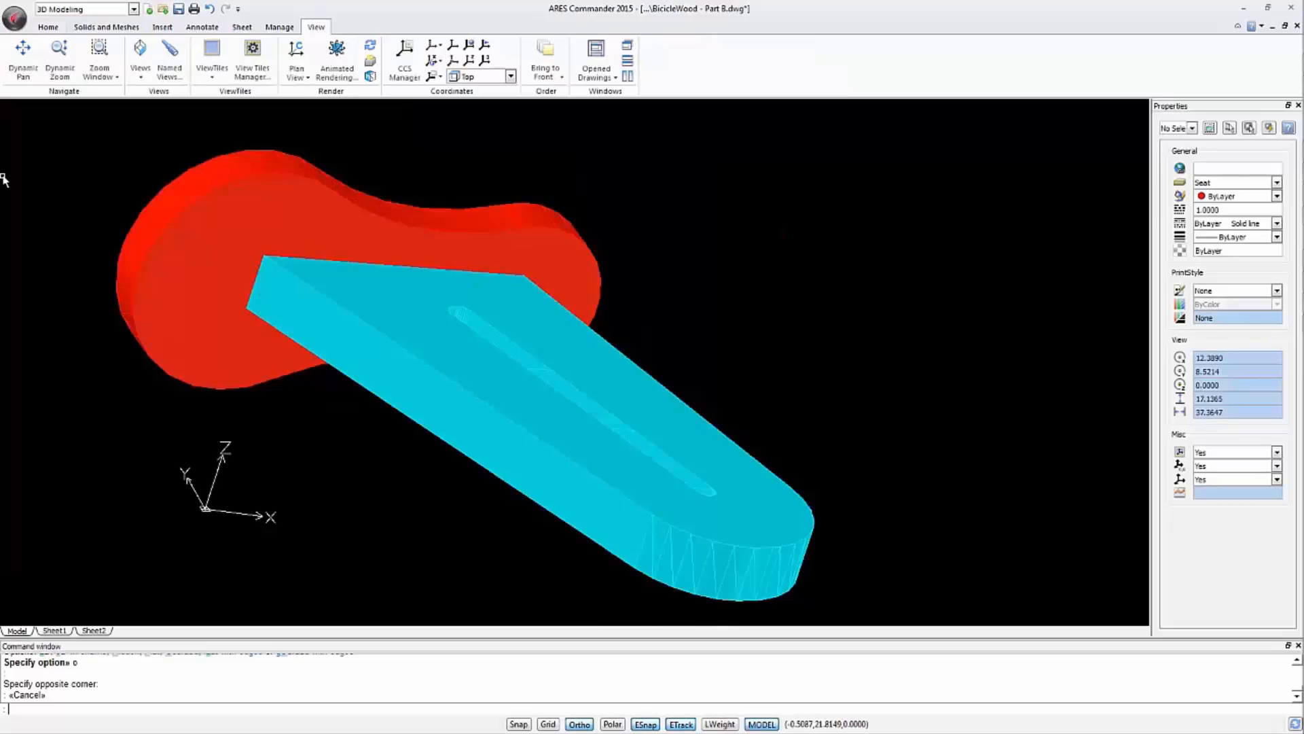
# Step: Start a Subtract and pick the red saddle as the solid to cut from
pyautogui.click(48, 26)
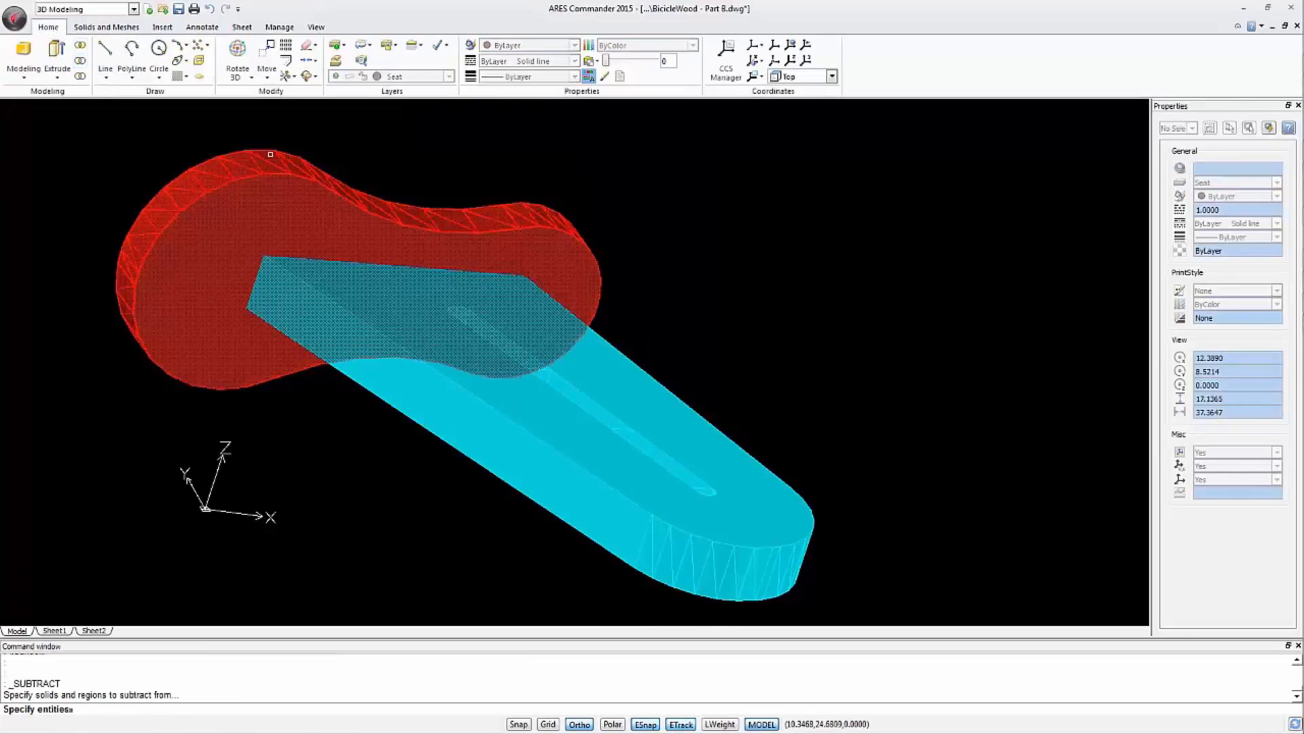
pyautogui.click(299, 174)
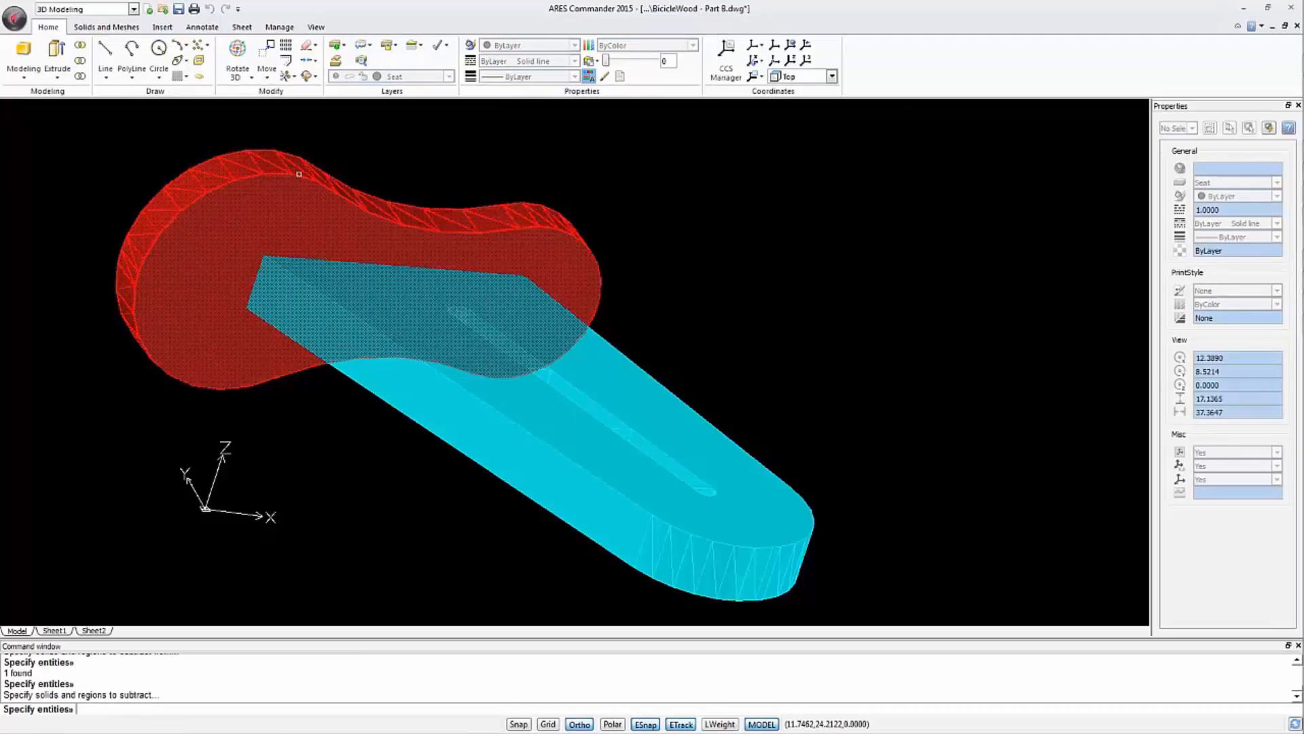